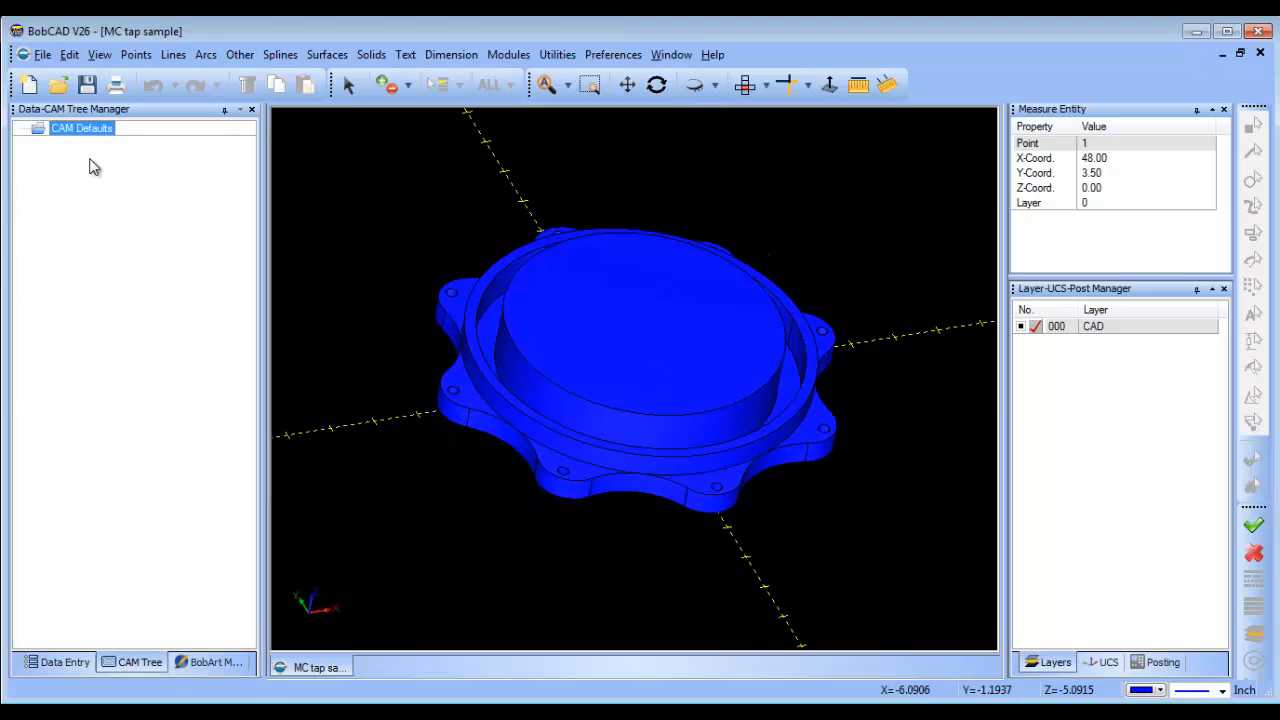
Step: Create a milling job with bounding-box stock and a machine setup origin picked on the part
click(81, 127)
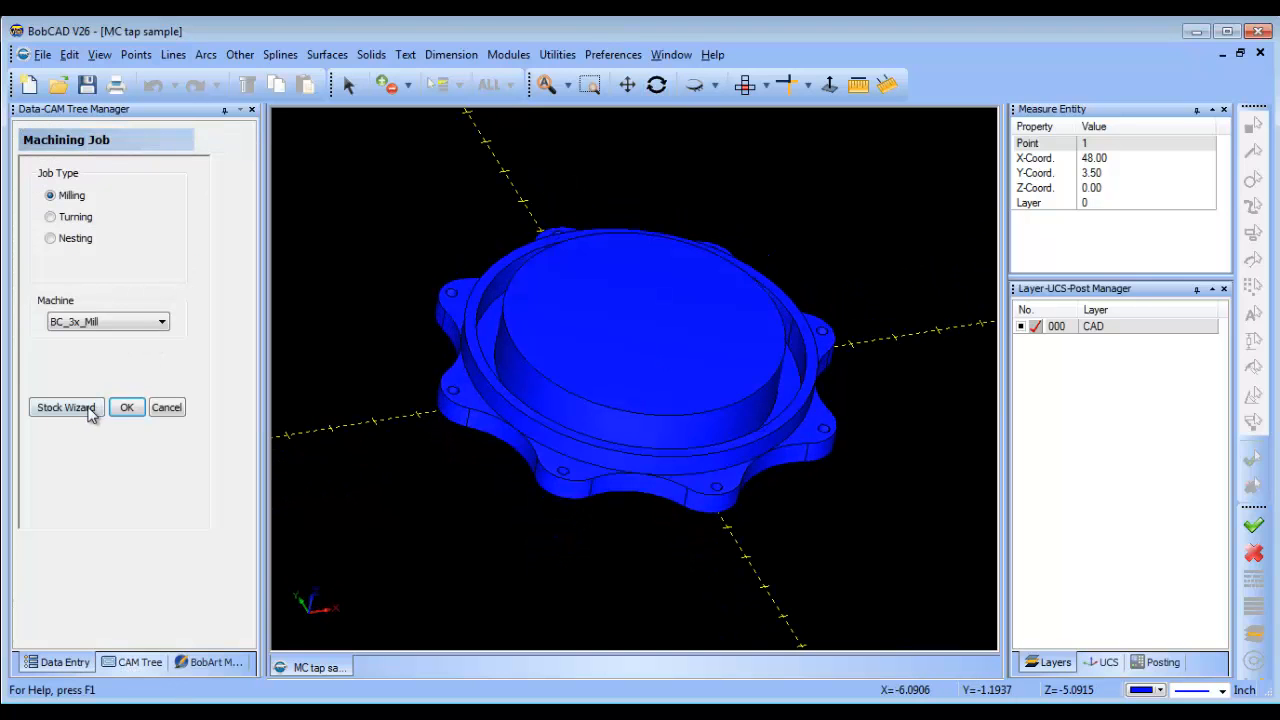
click(66, 407)
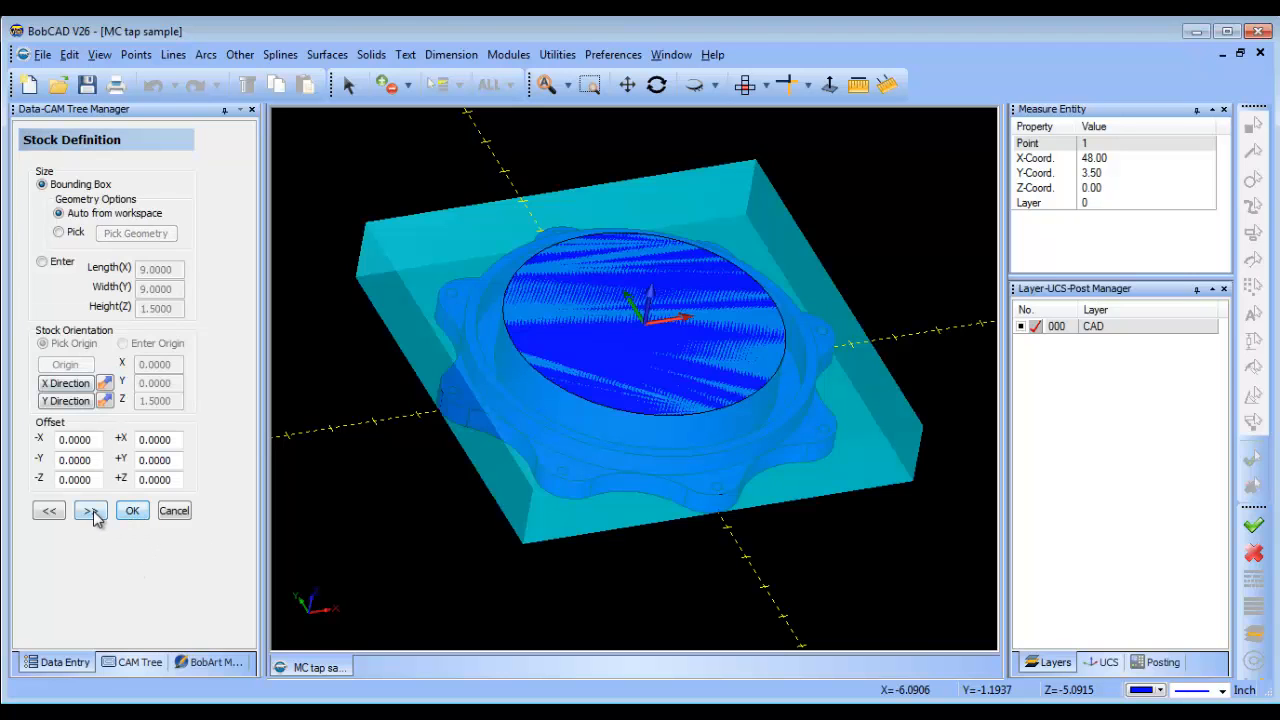
click(90, 510)
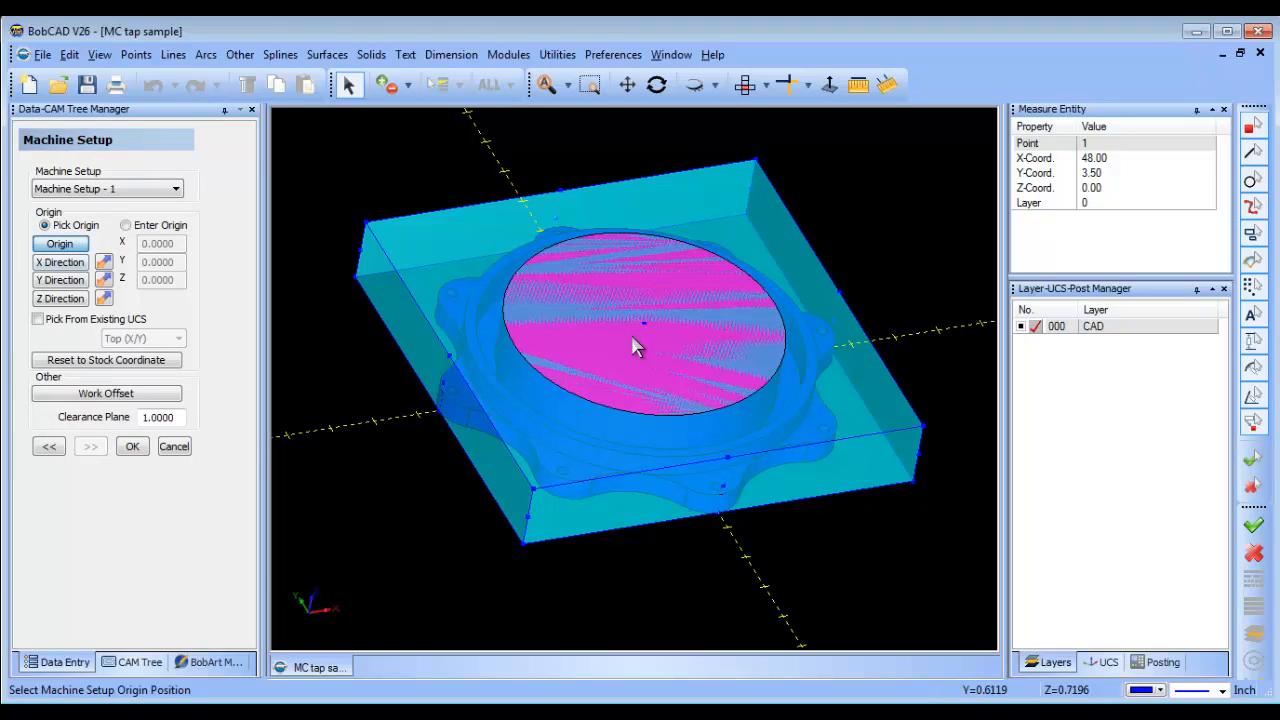
click(132, 446)
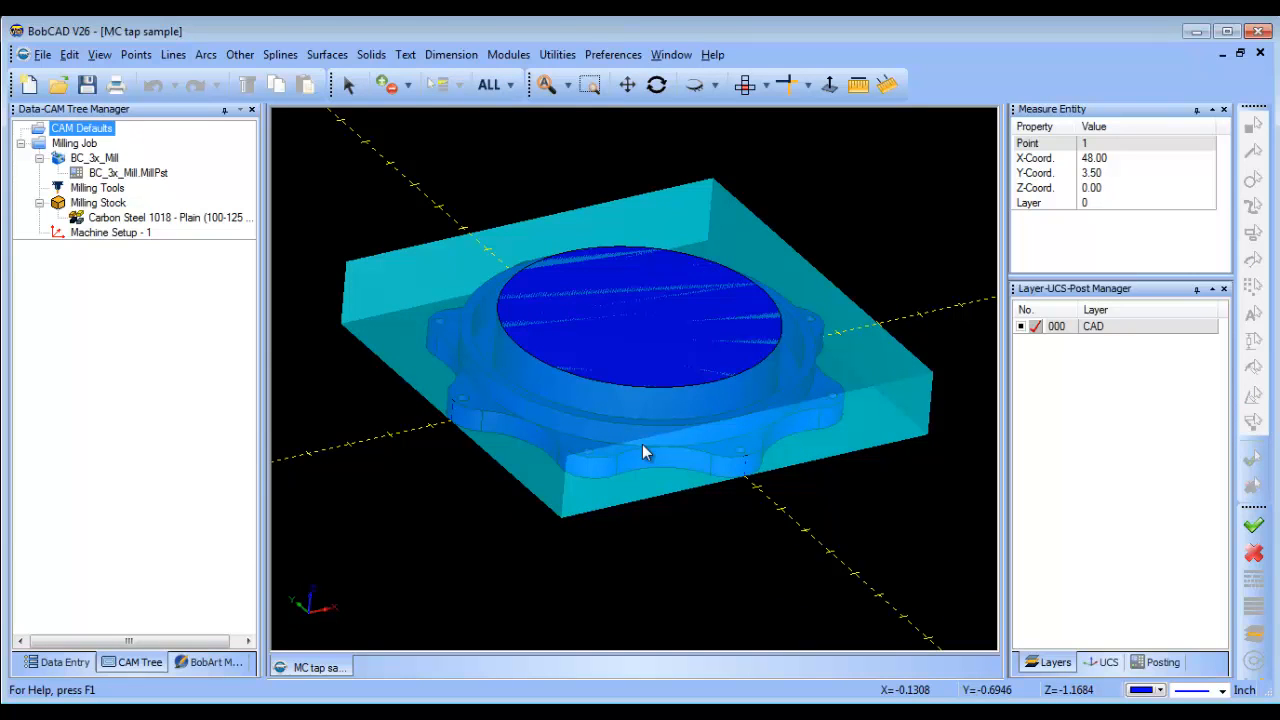
Step: Raise the milling stock's transparency toward High so the part shows through
click(97, 188)
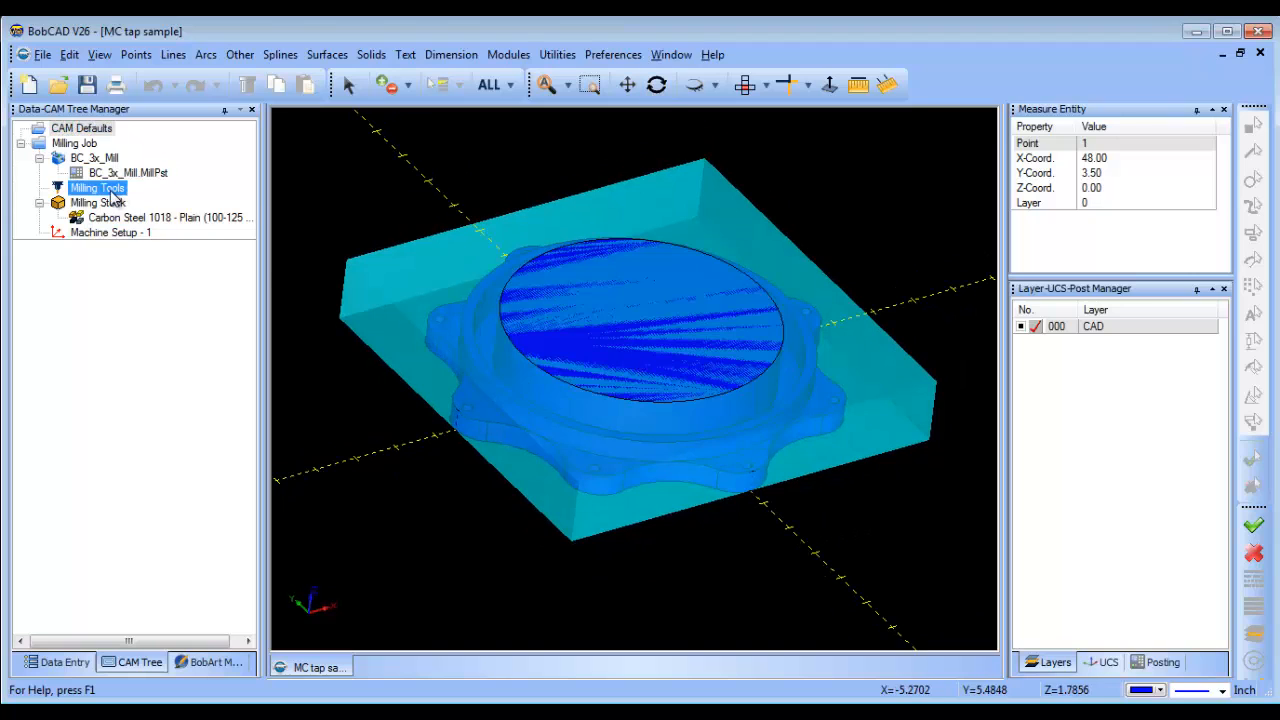
right_click(98, 202)
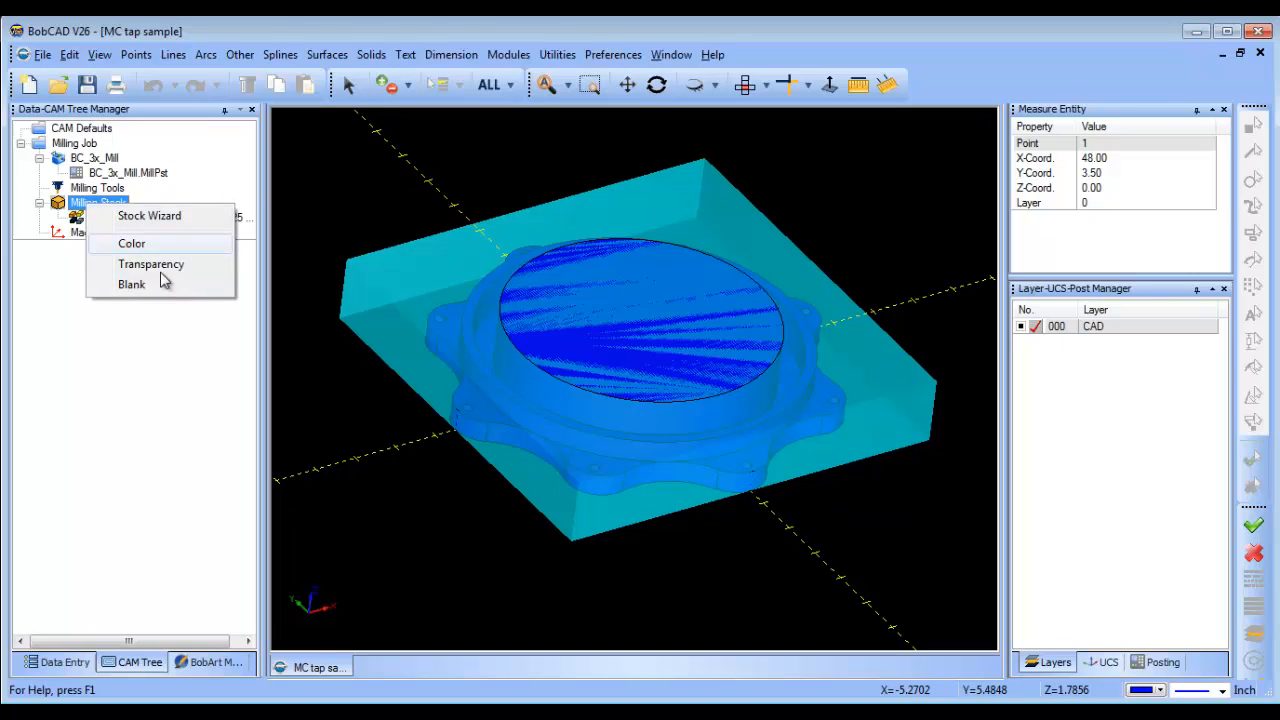
click(151, 263)
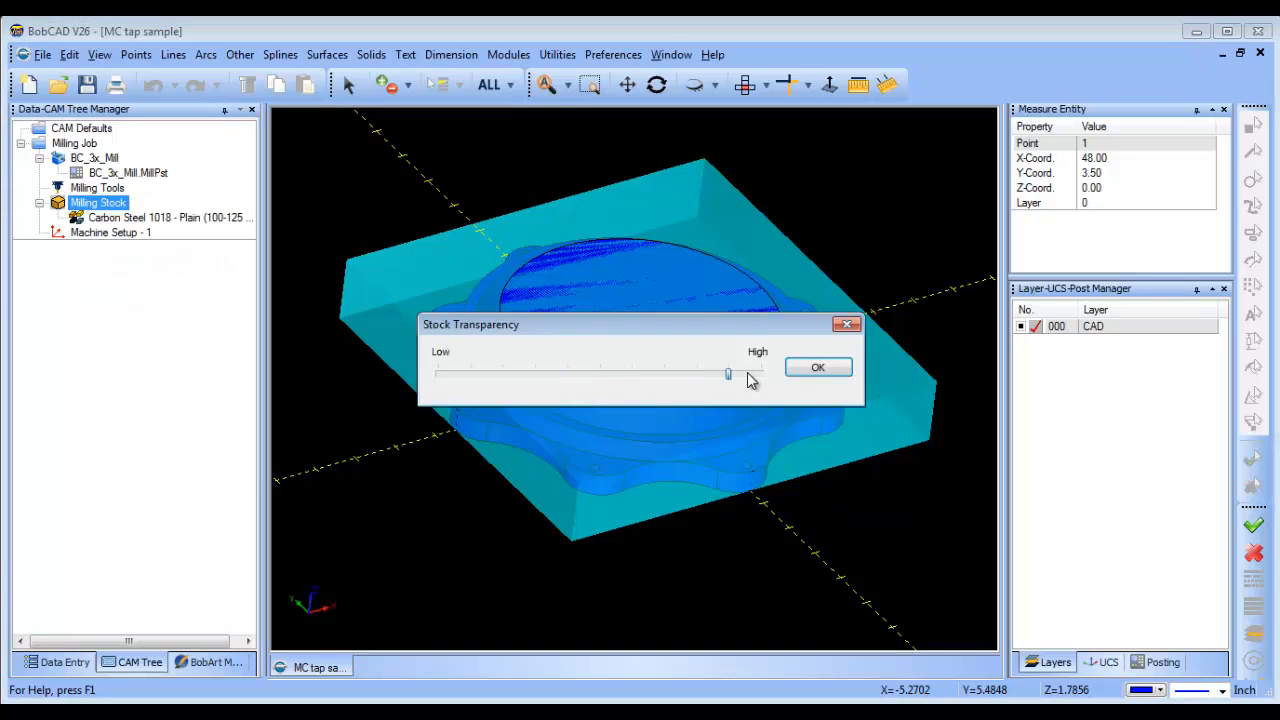
click(818, 367)
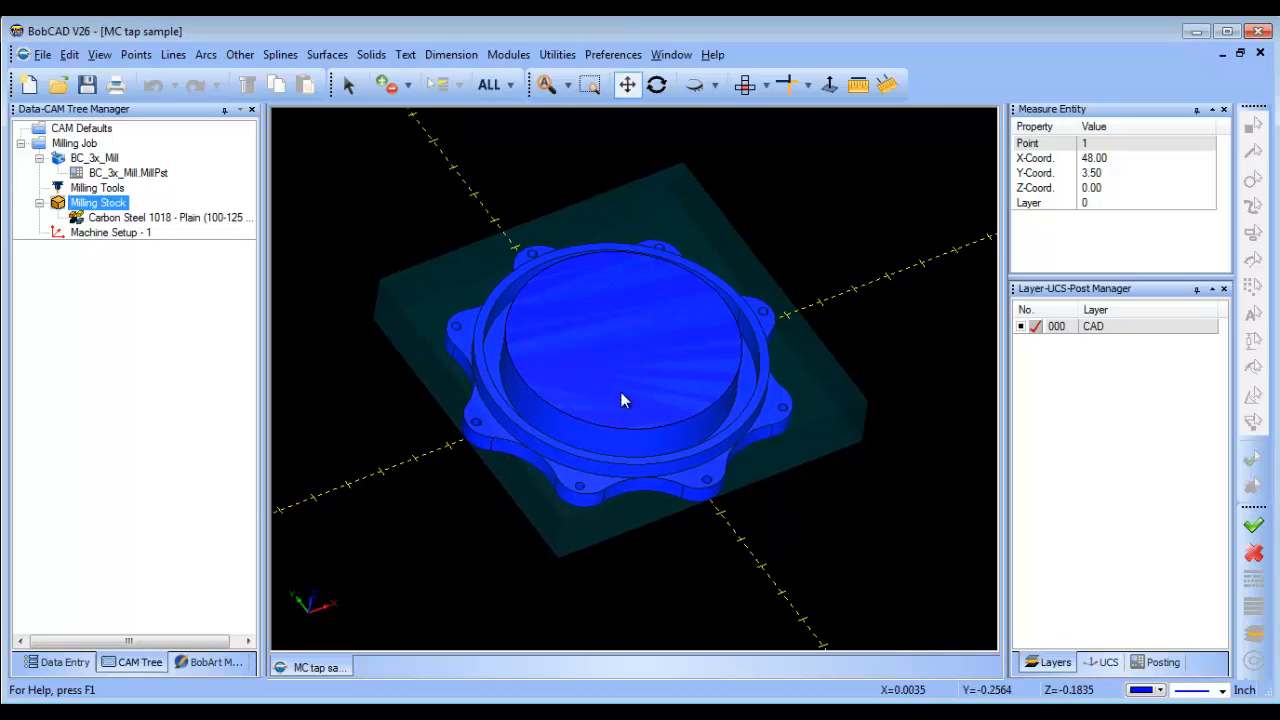
right_click(74, 143)
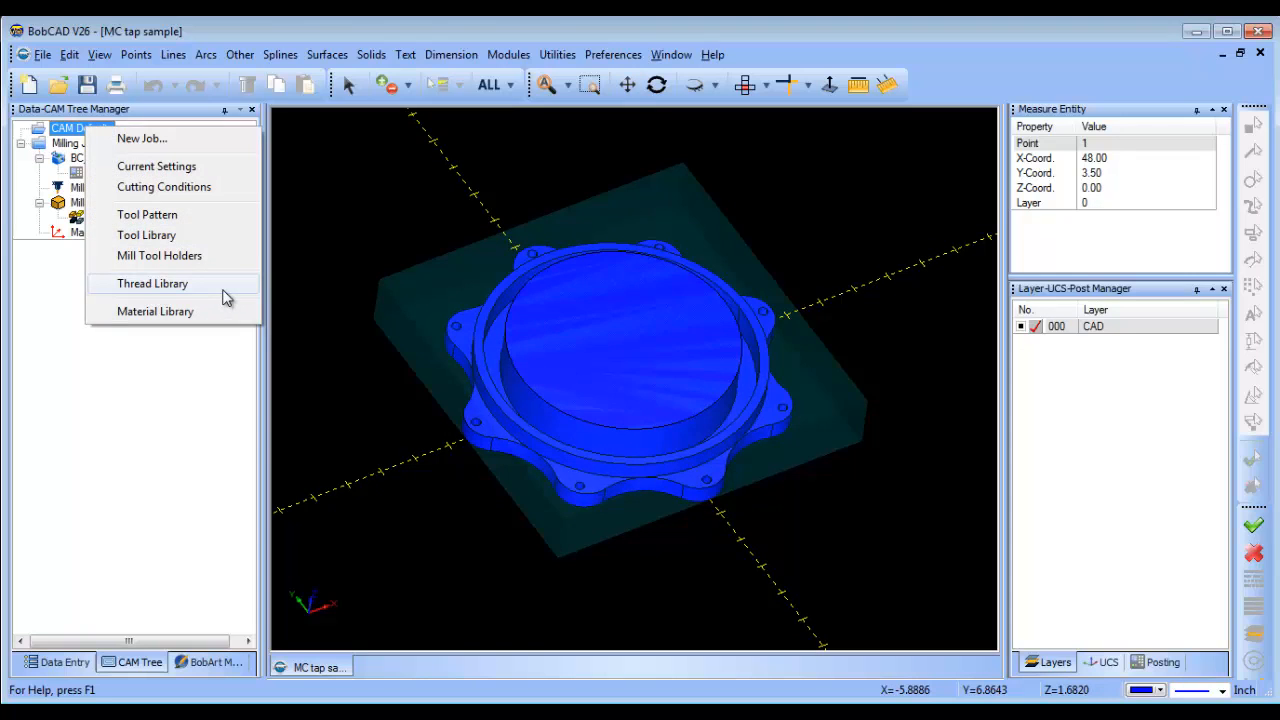
Step: Add an empty tapping group named 'My Group' in the Thread Library
click(152, 283)
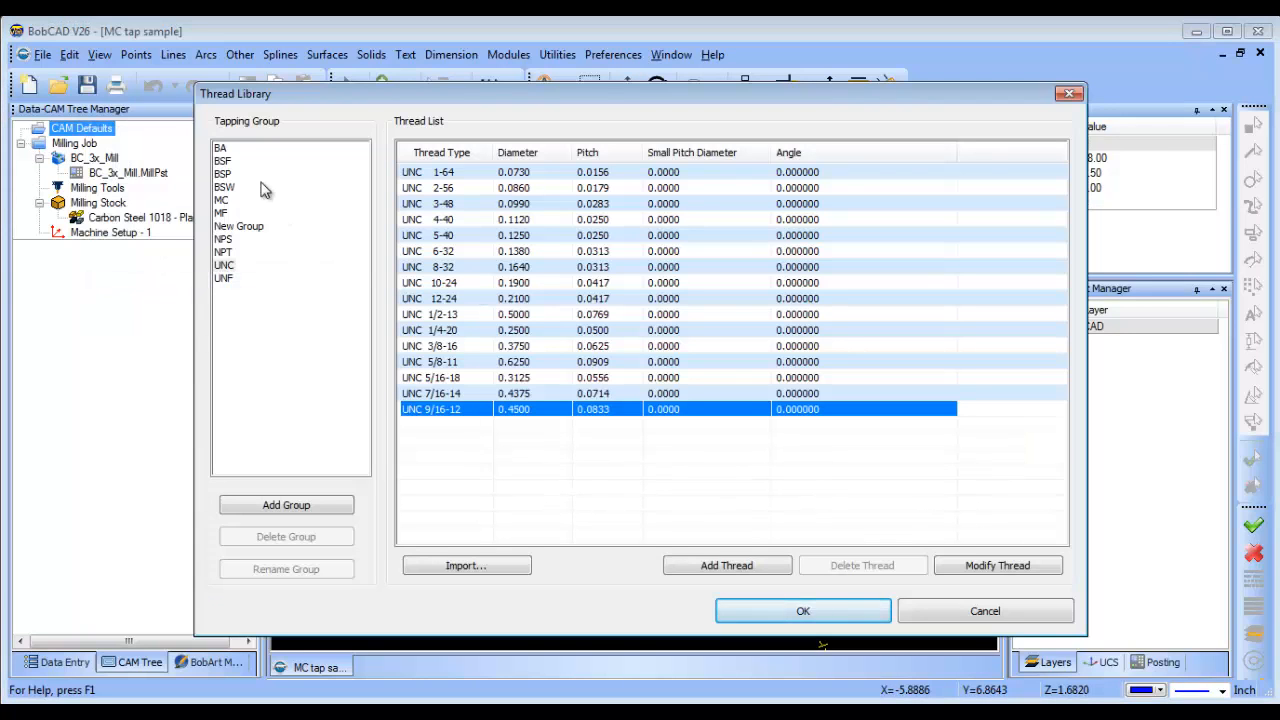
mouse_move(248, 360)
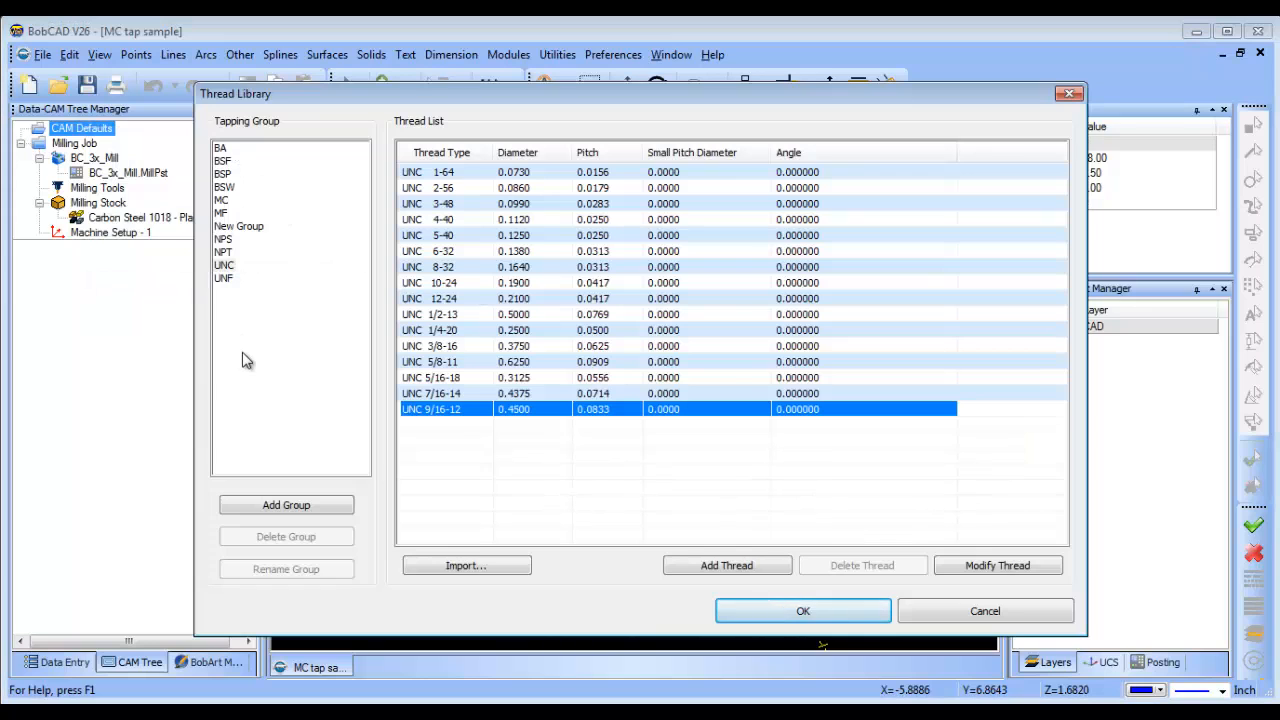
mouse_move(447, 202)
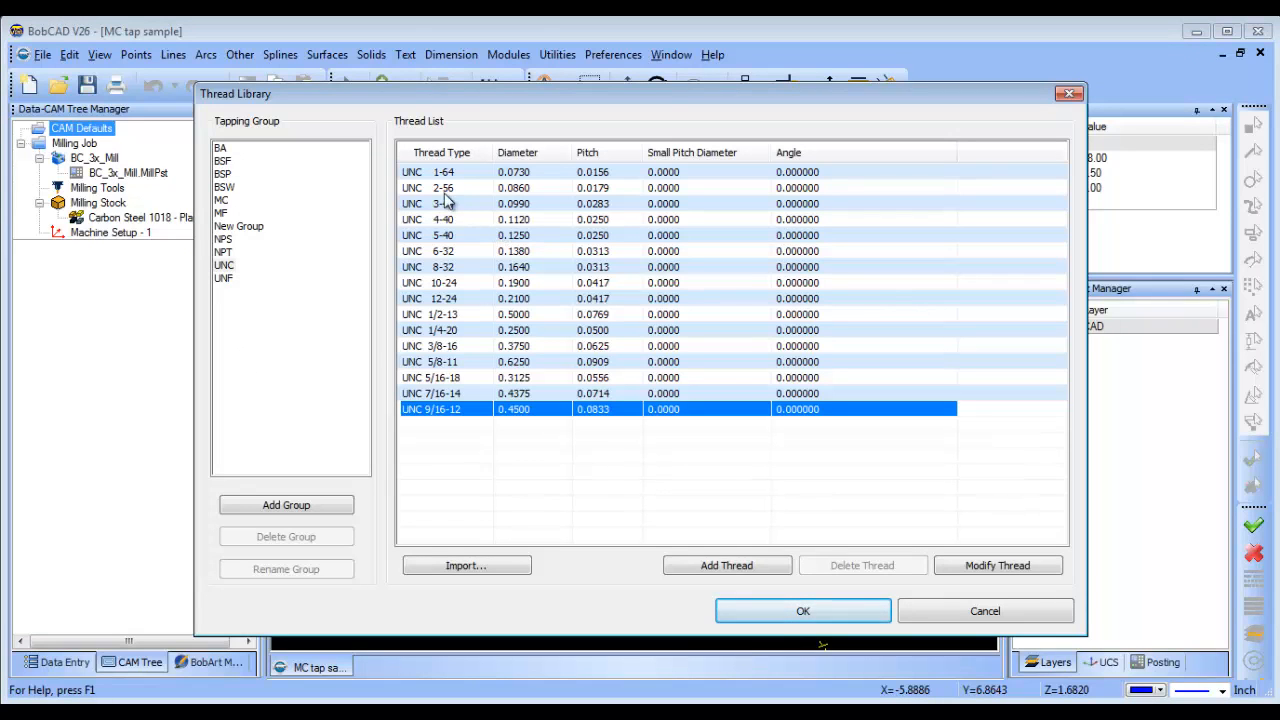
click(443, 187)
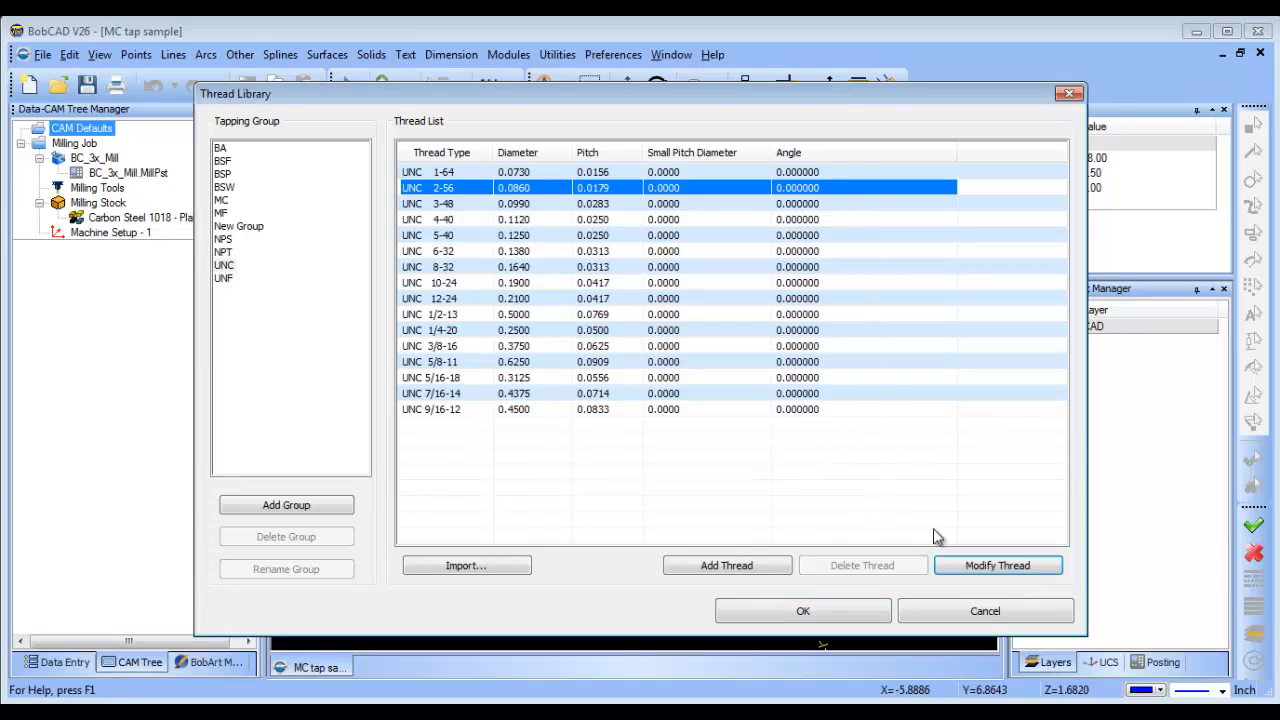
click(286, 504)
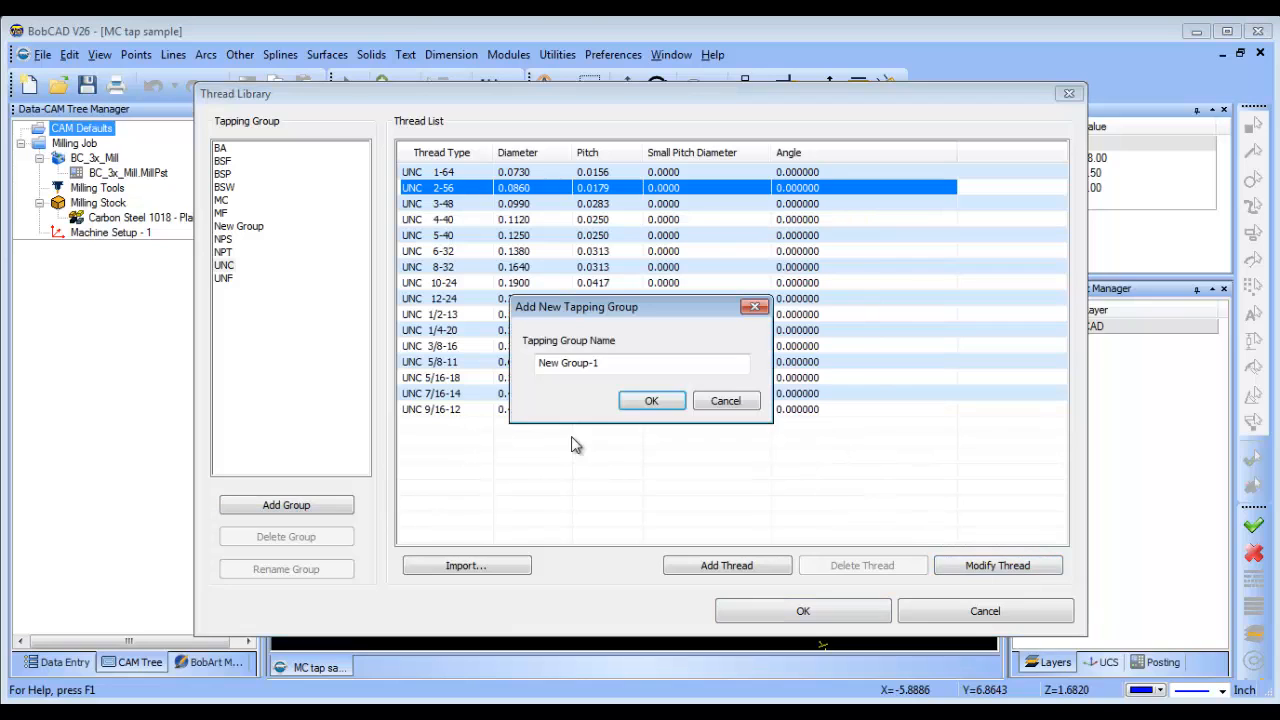
text(My)
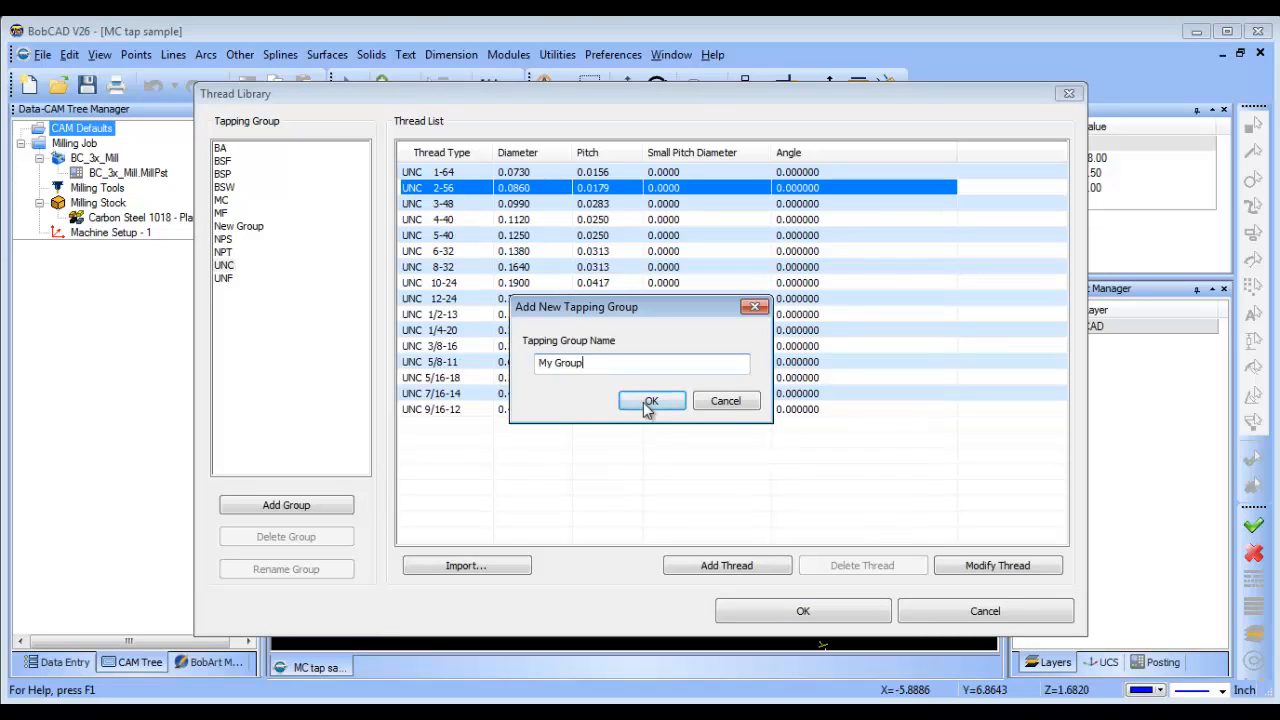
click(651, 400)
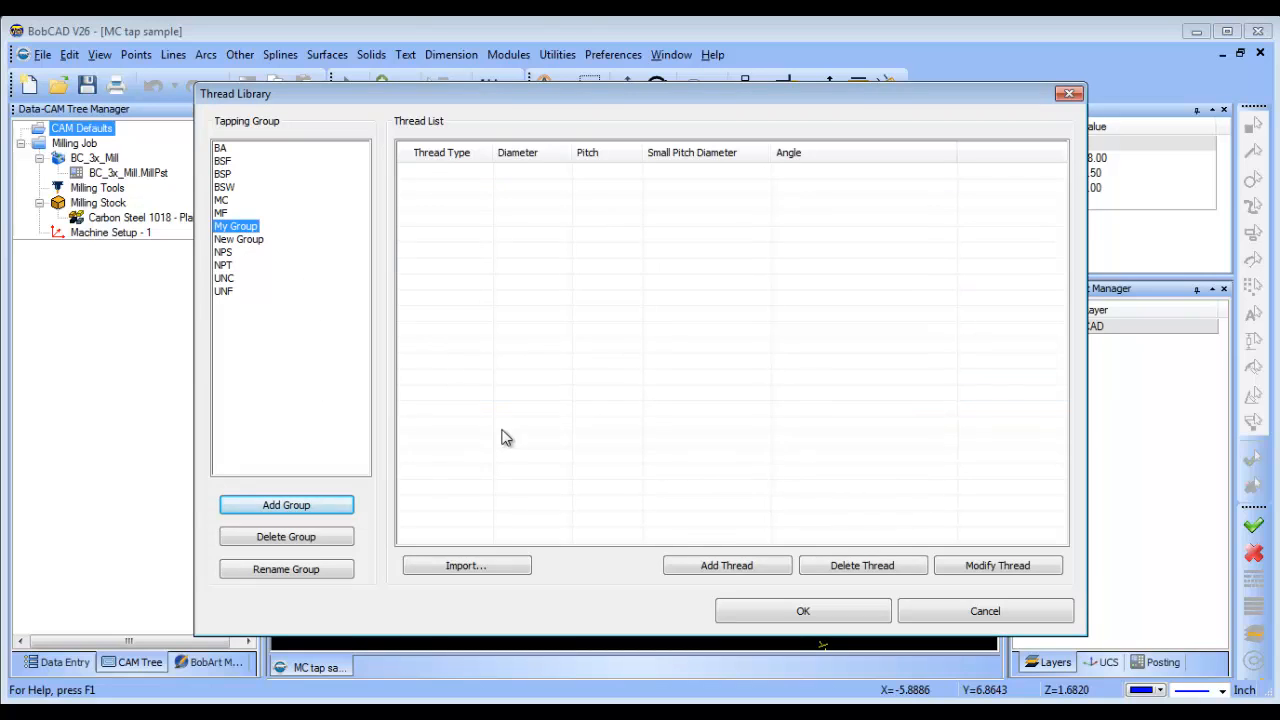
Step: Enter a new UNC 1/4 20 thread in My Group with 0.25 diameter and 0.05 pitch
click(726, 565)
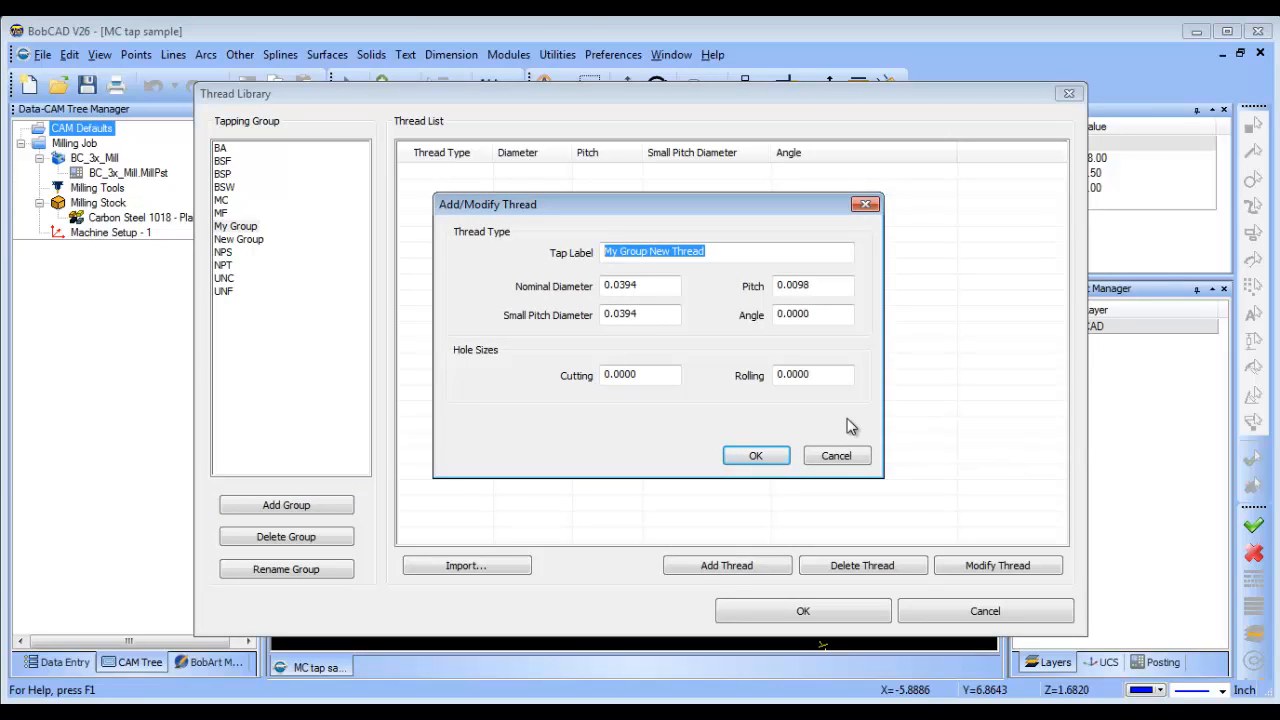
text(UNC 1/4)
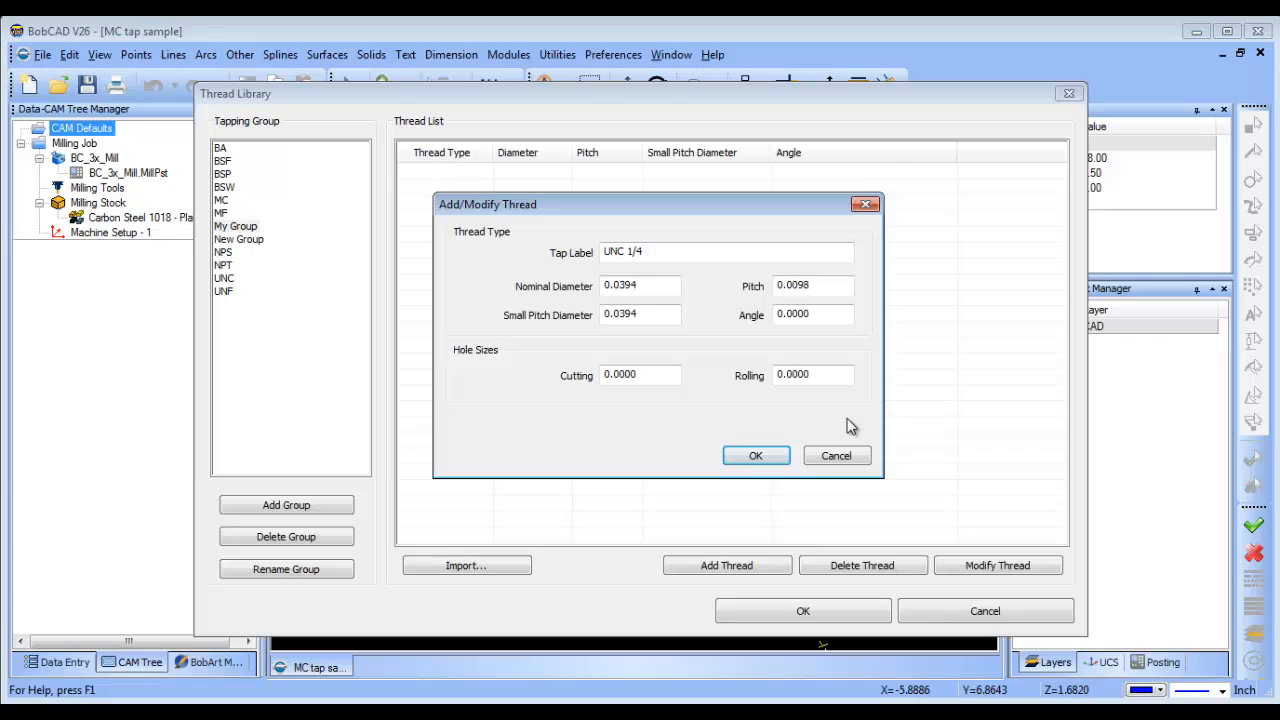
text(20)
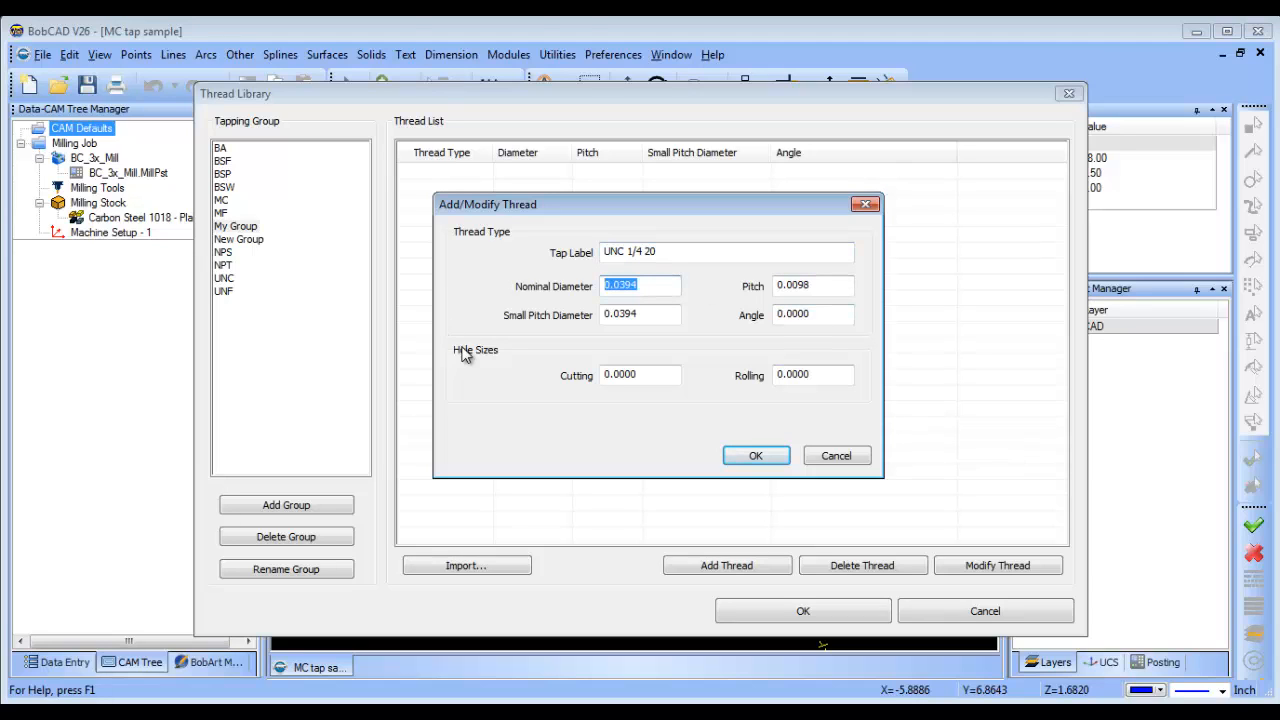
text(.2500)
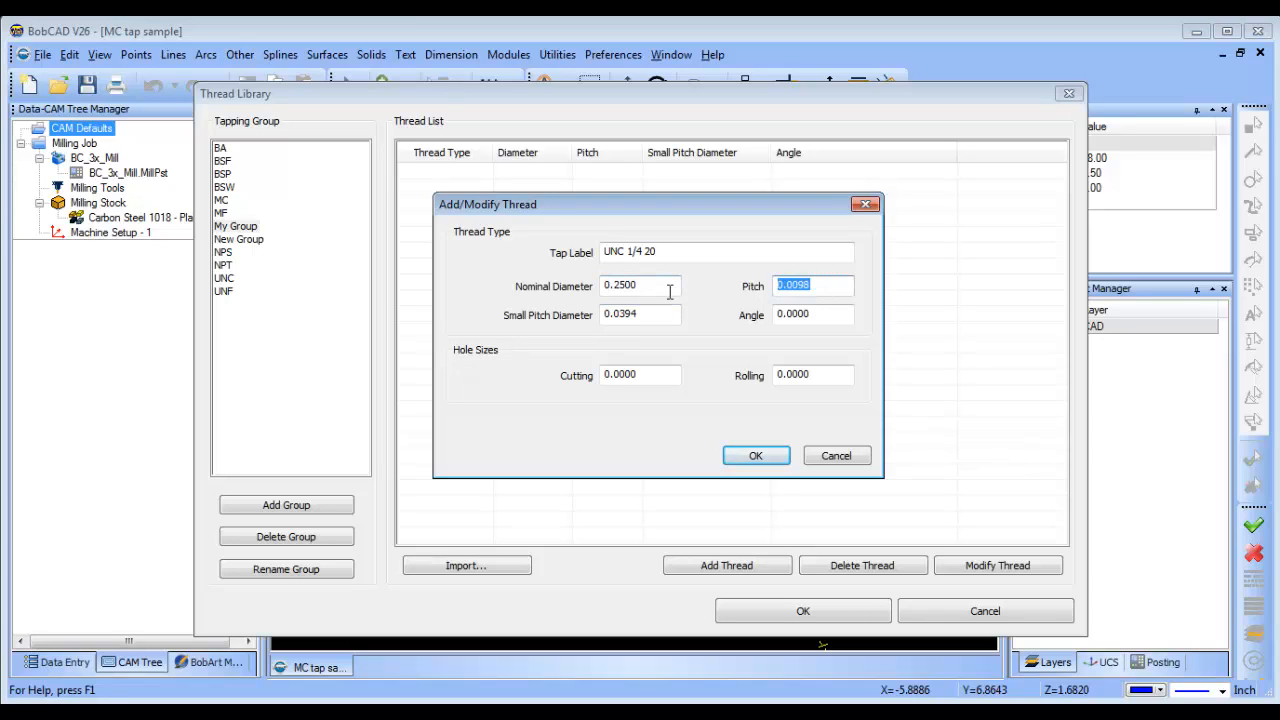
text(.0500)
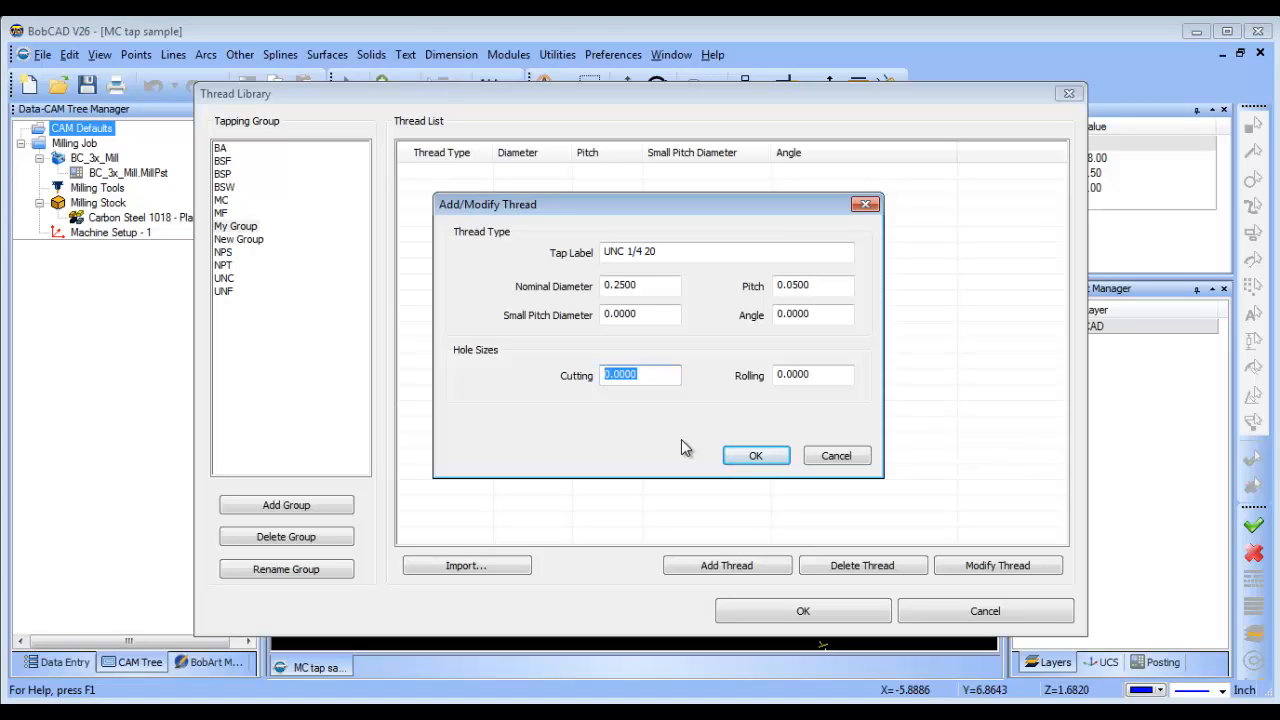
text(.0)
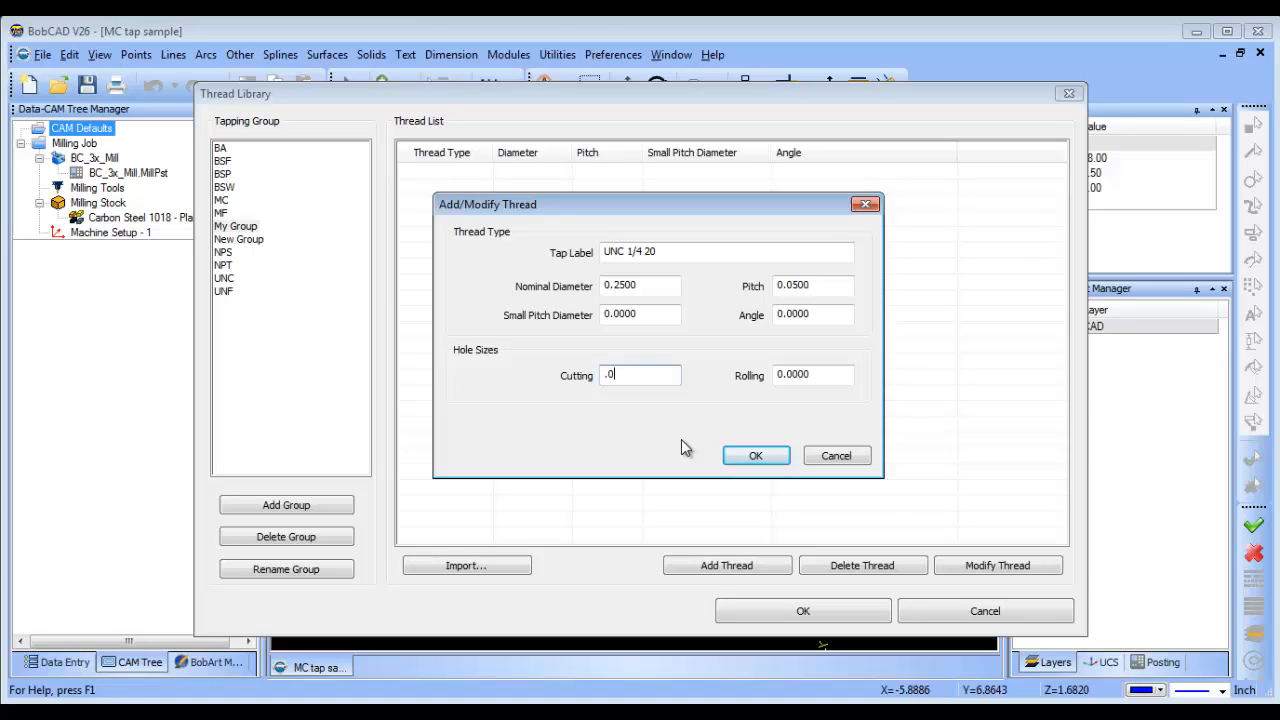
Step: Set cutting hole .201 and rolling hole .227, then save the thread and close the library
key(Backspace)
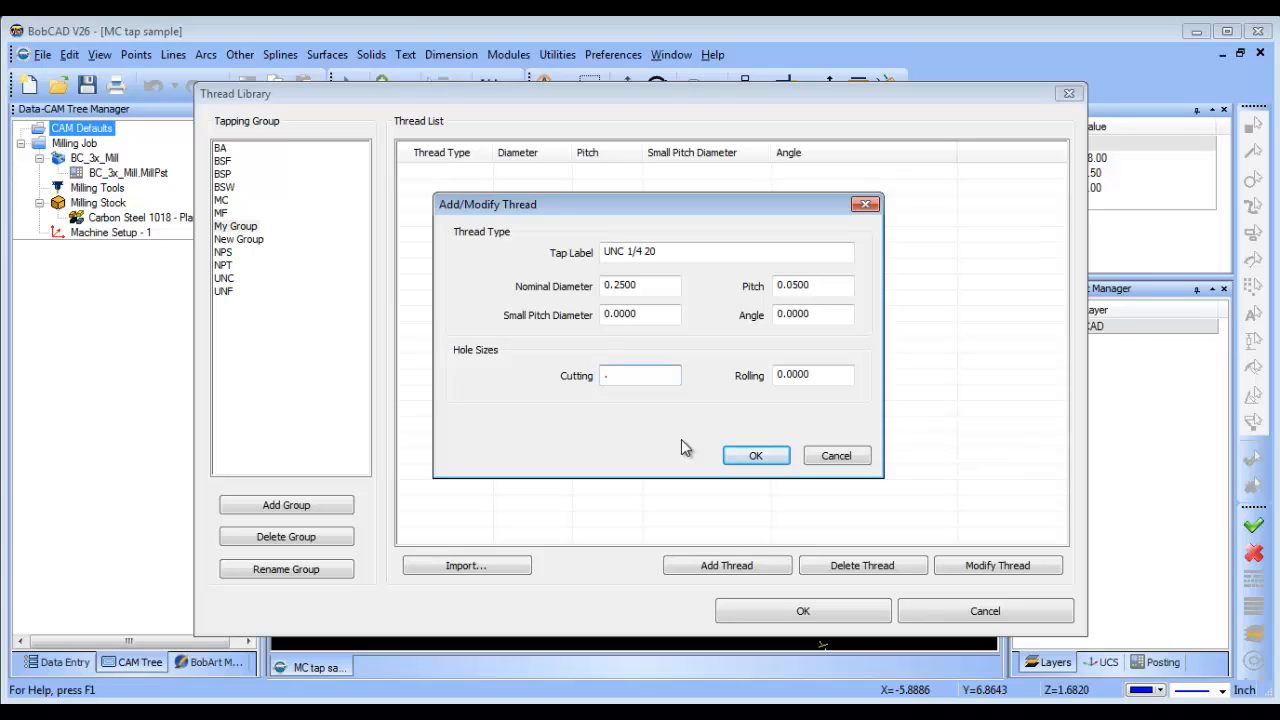
text(.201)
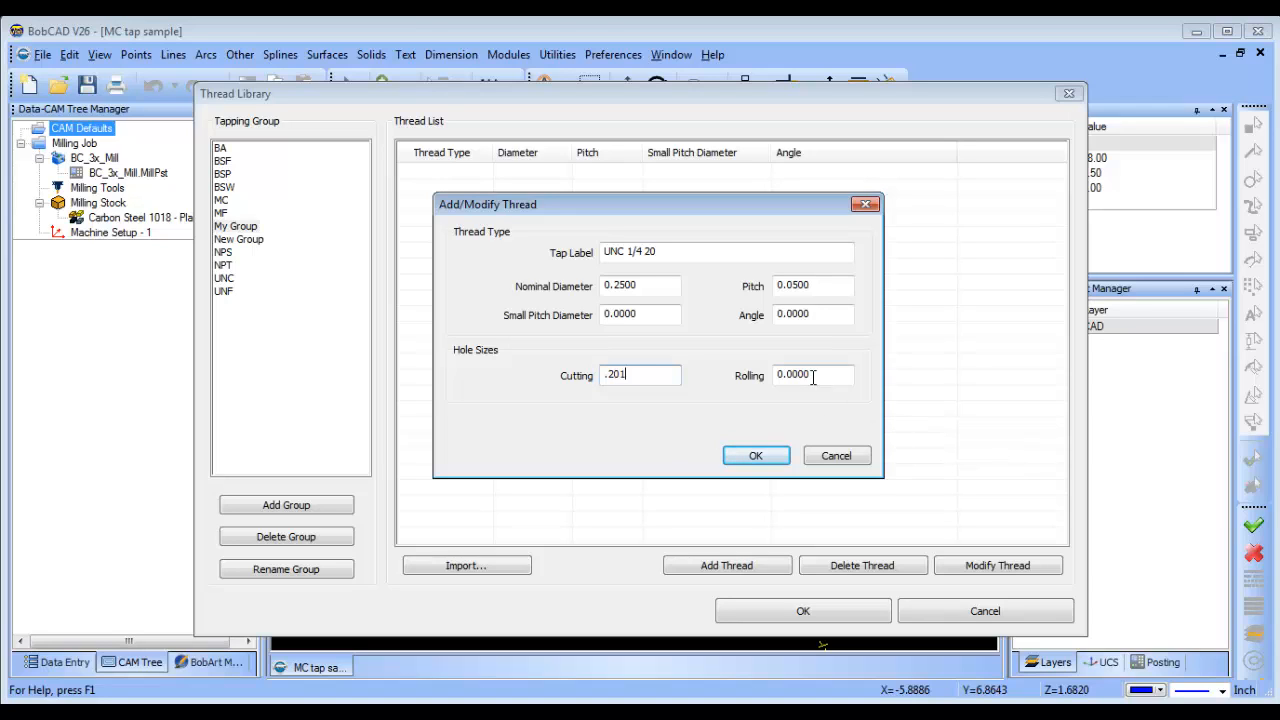
click(812, 374)
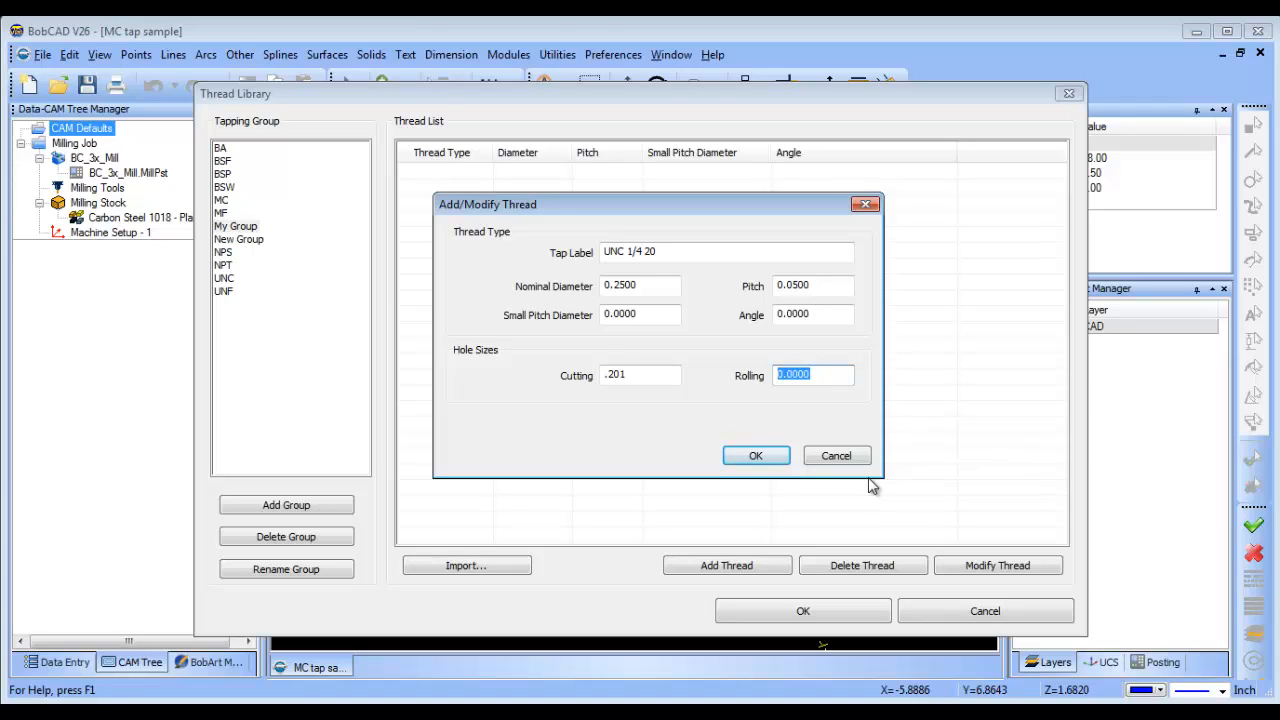
text(.227)
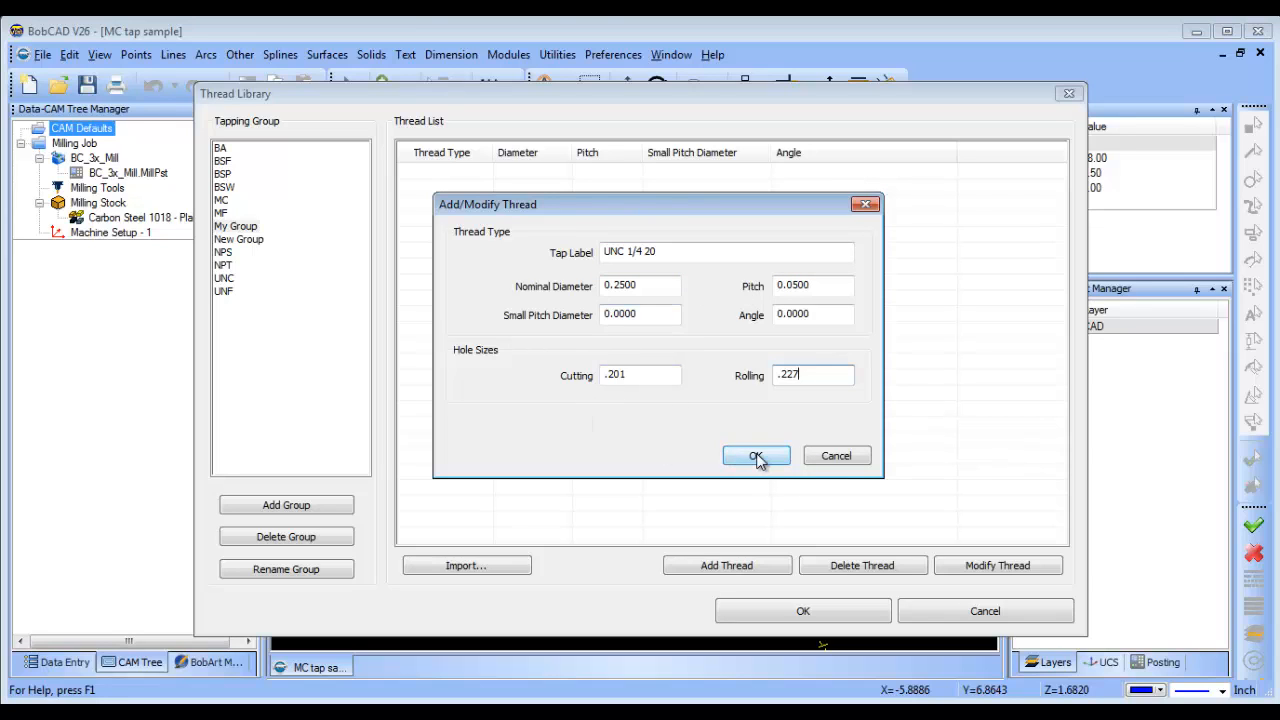
click(756, 455)
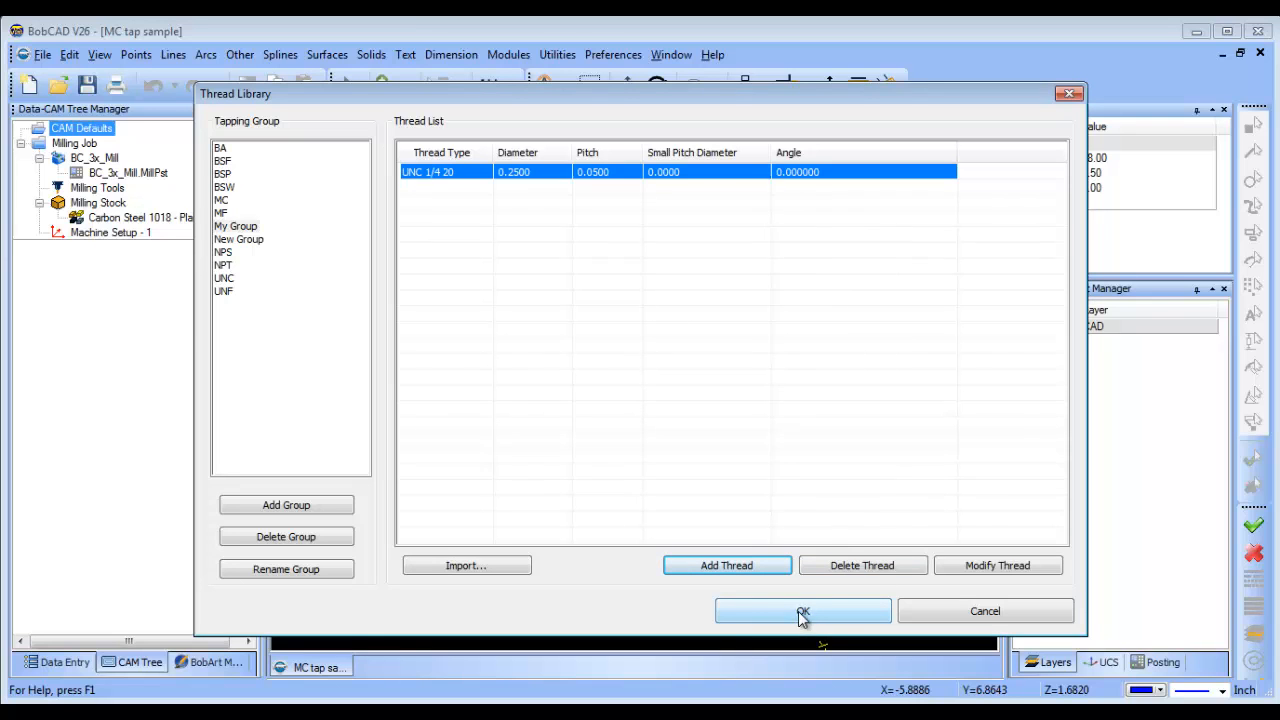
click(803, 611)
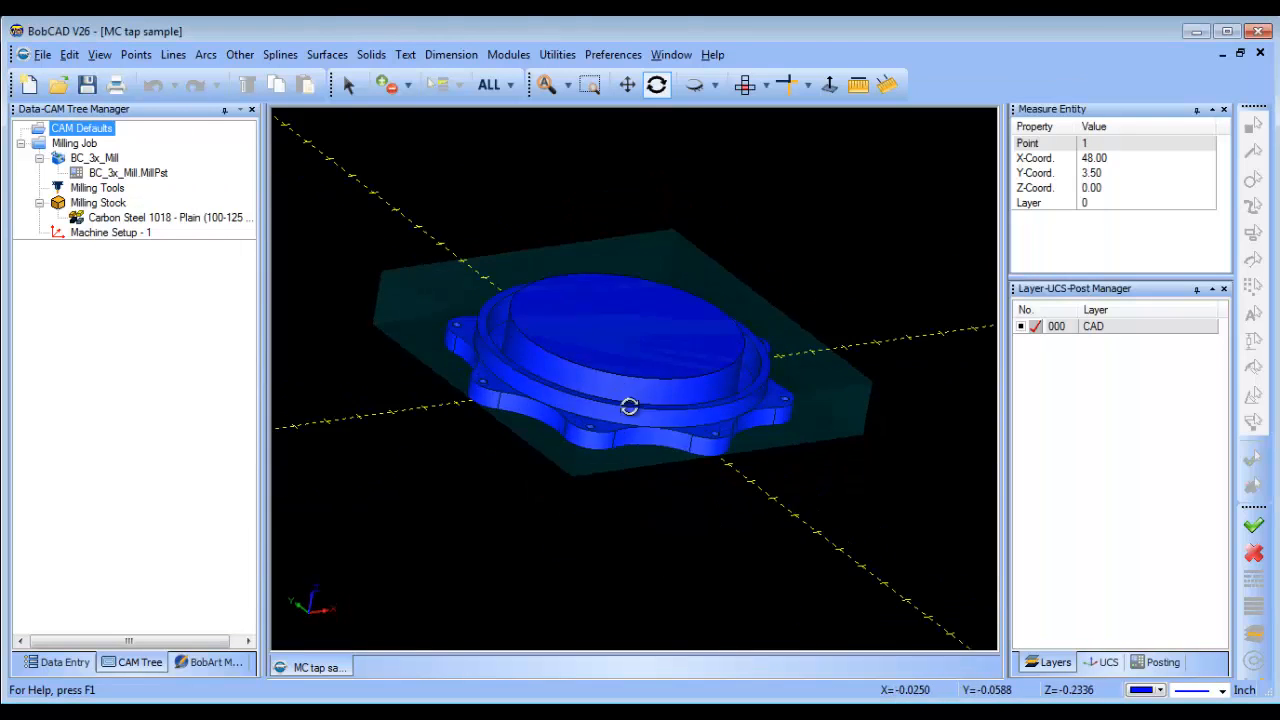
Step: Add a new layer and extract the flange's outline and bolt-hole edges onto it
right_click(1090, 326)
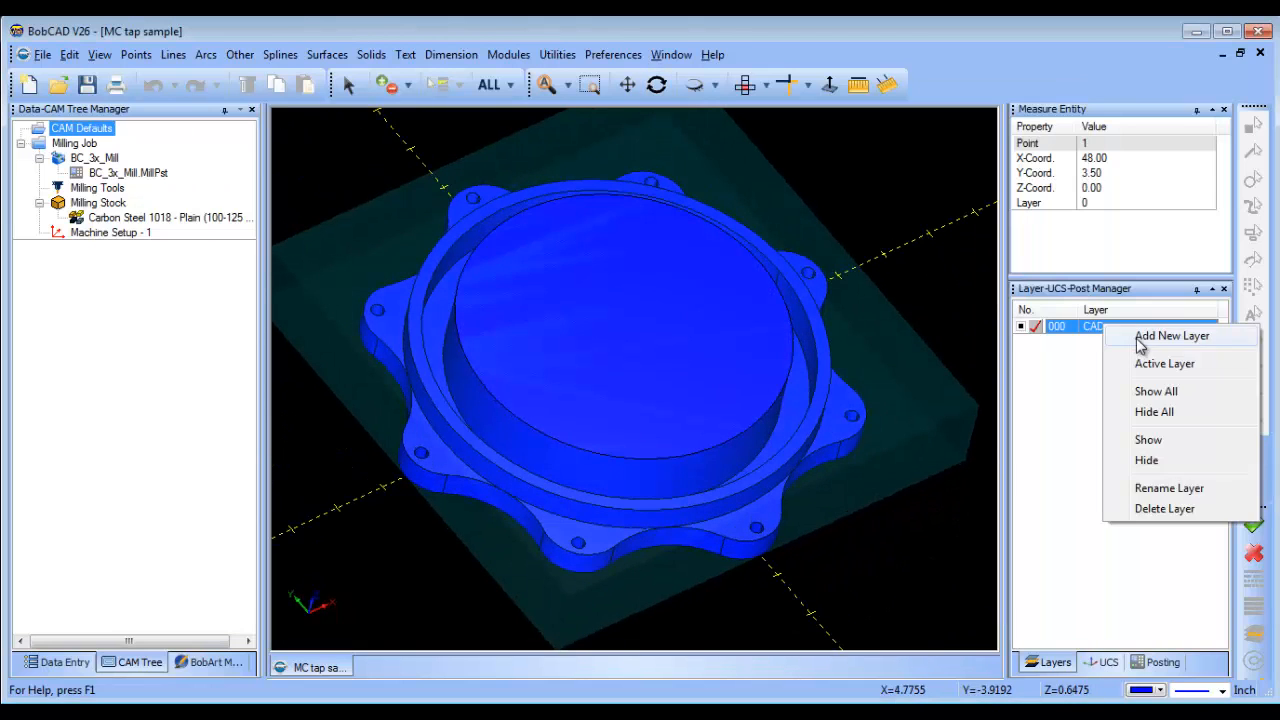
click(1171, 335)
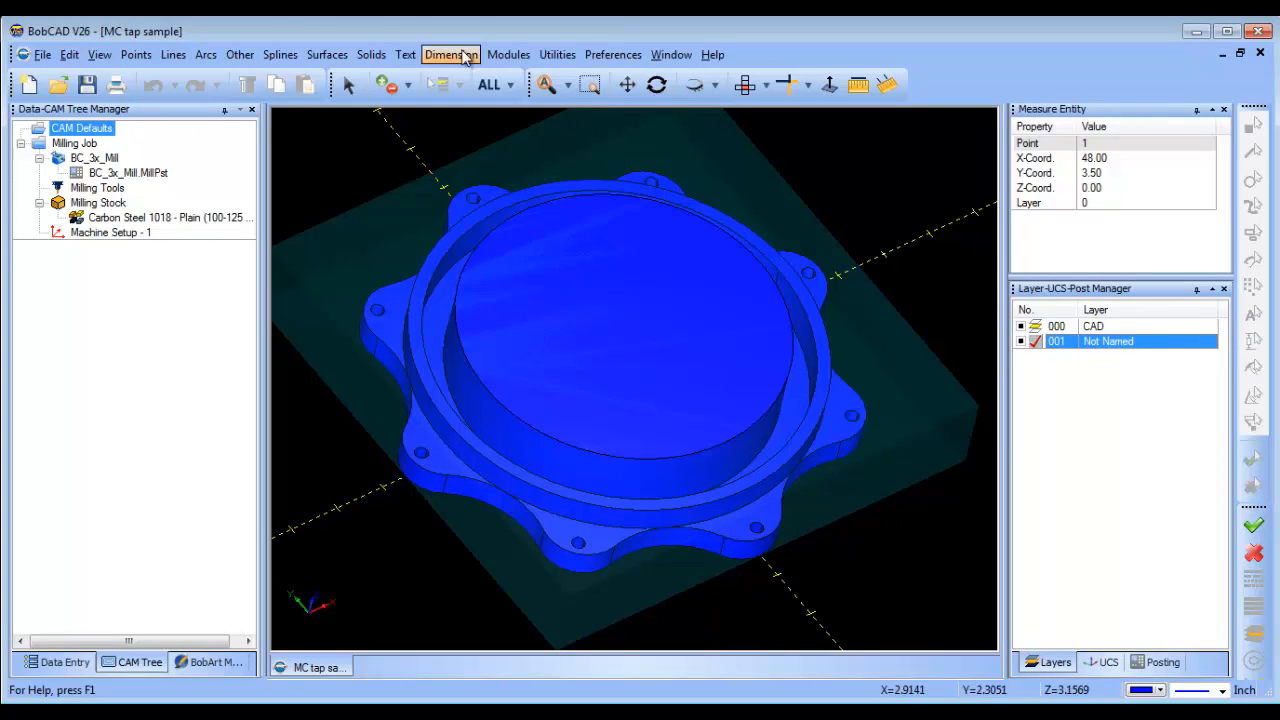
click(557, 54)
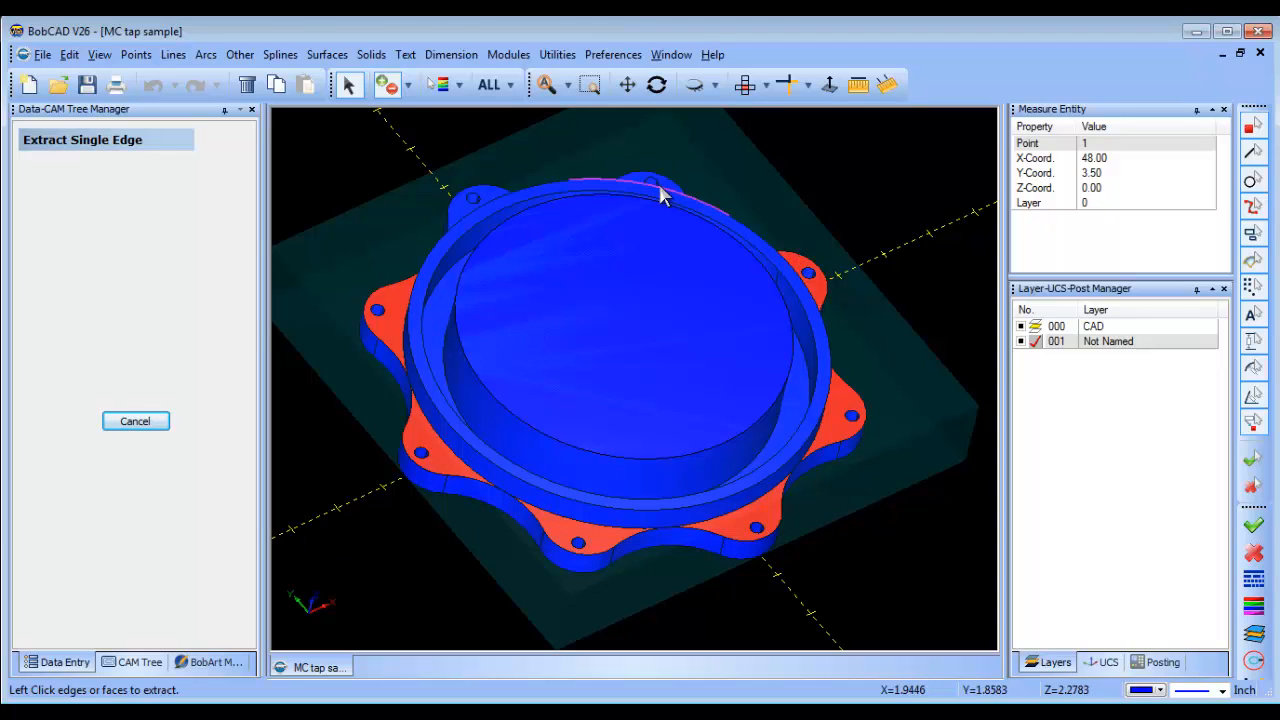
right_click(660, 195)
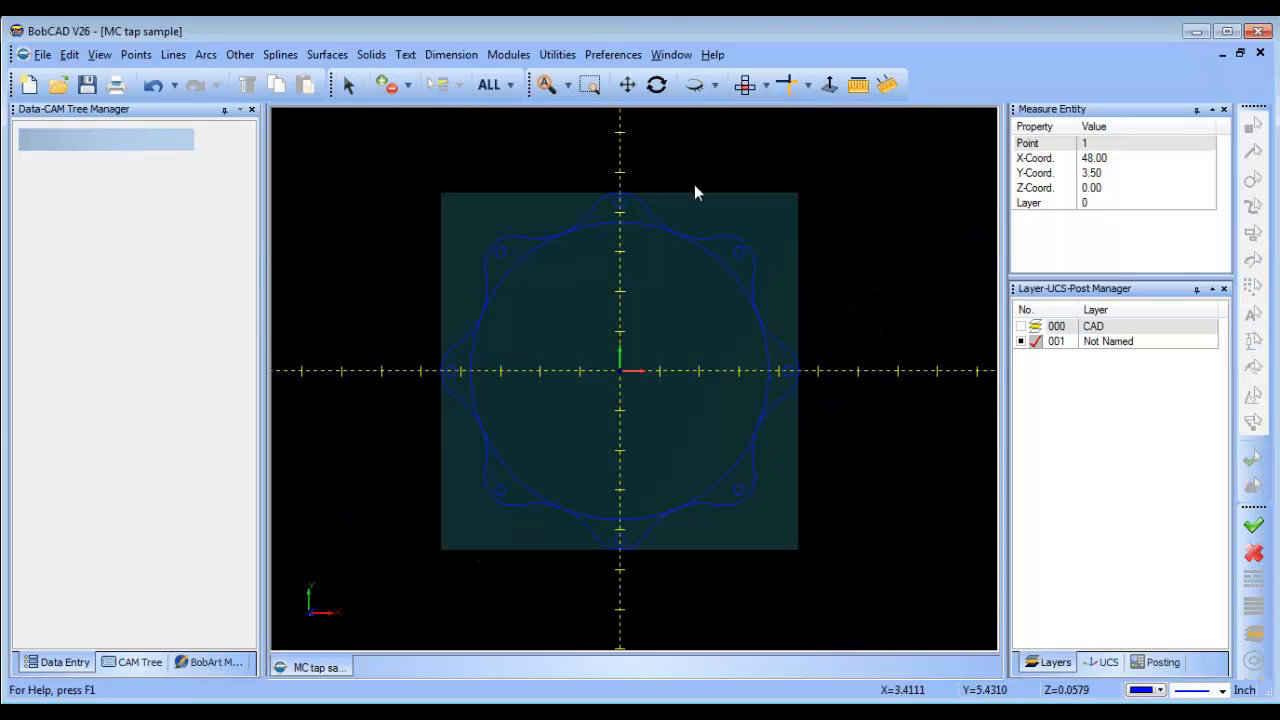
Step: Accept the Settings Part display preferences and return to the machining job tree
click(613, 54)
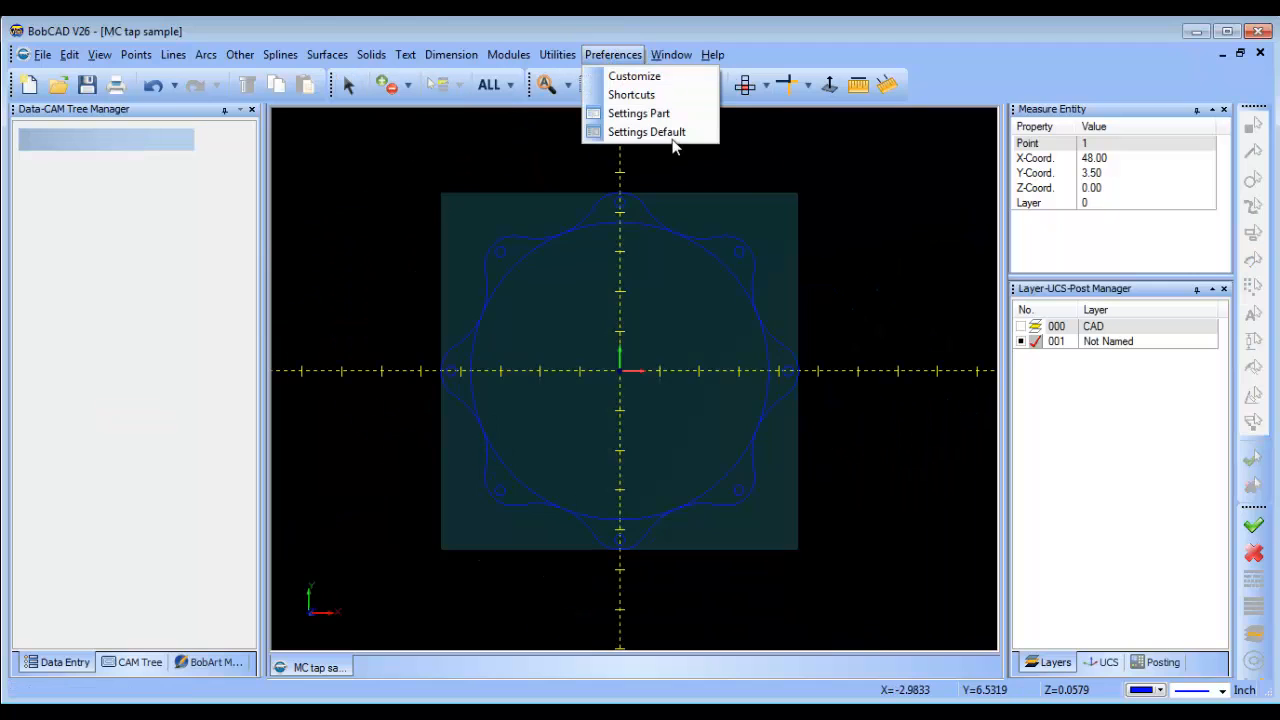
click(638, 113)
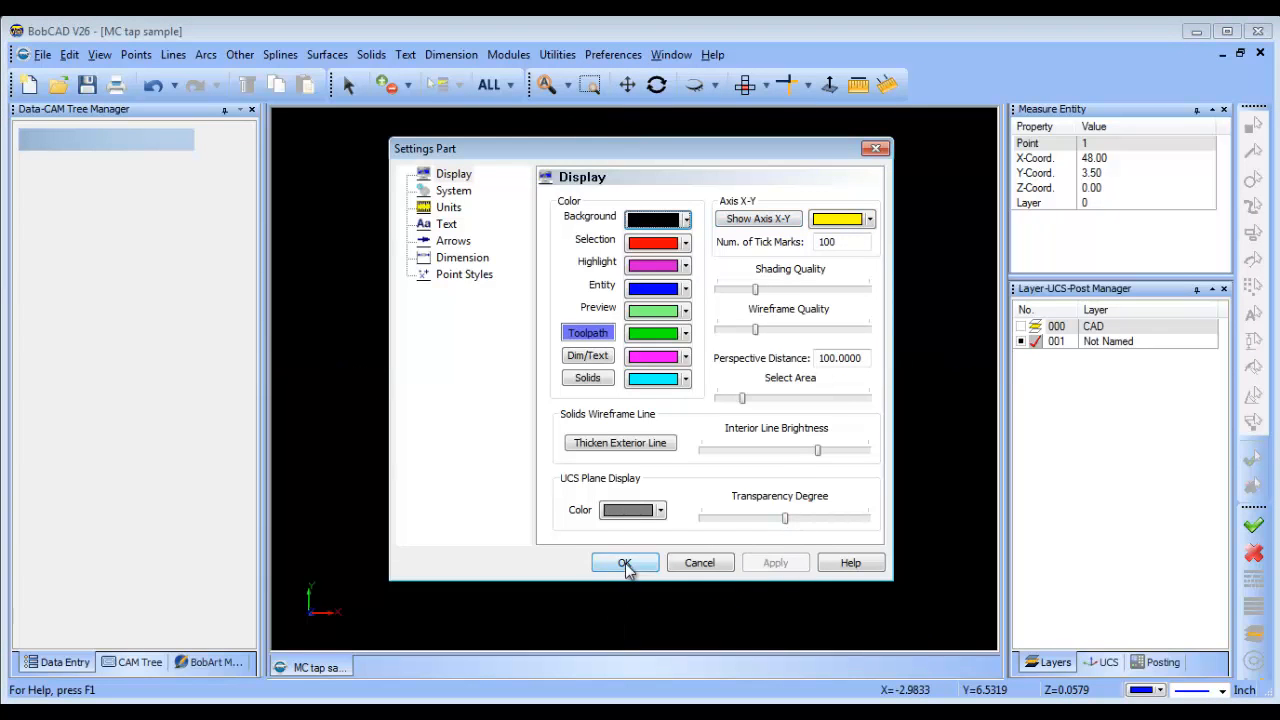
click(624, 562)
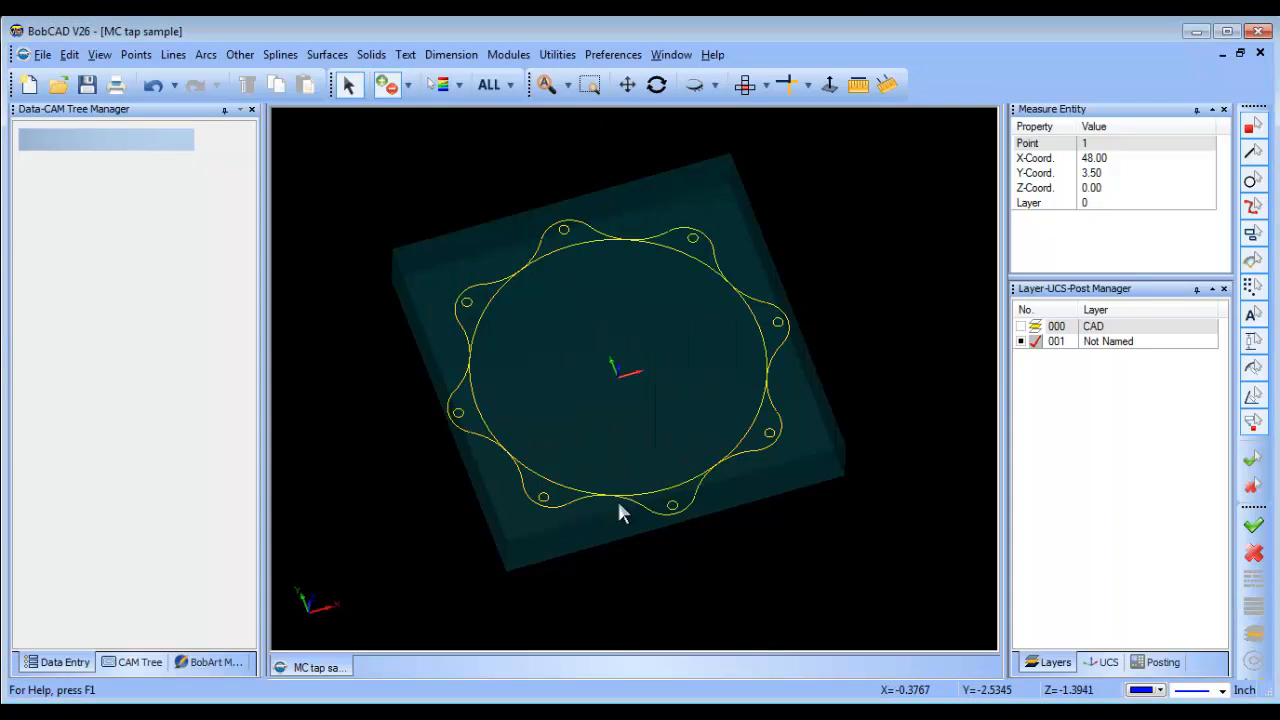
click(90, 232)
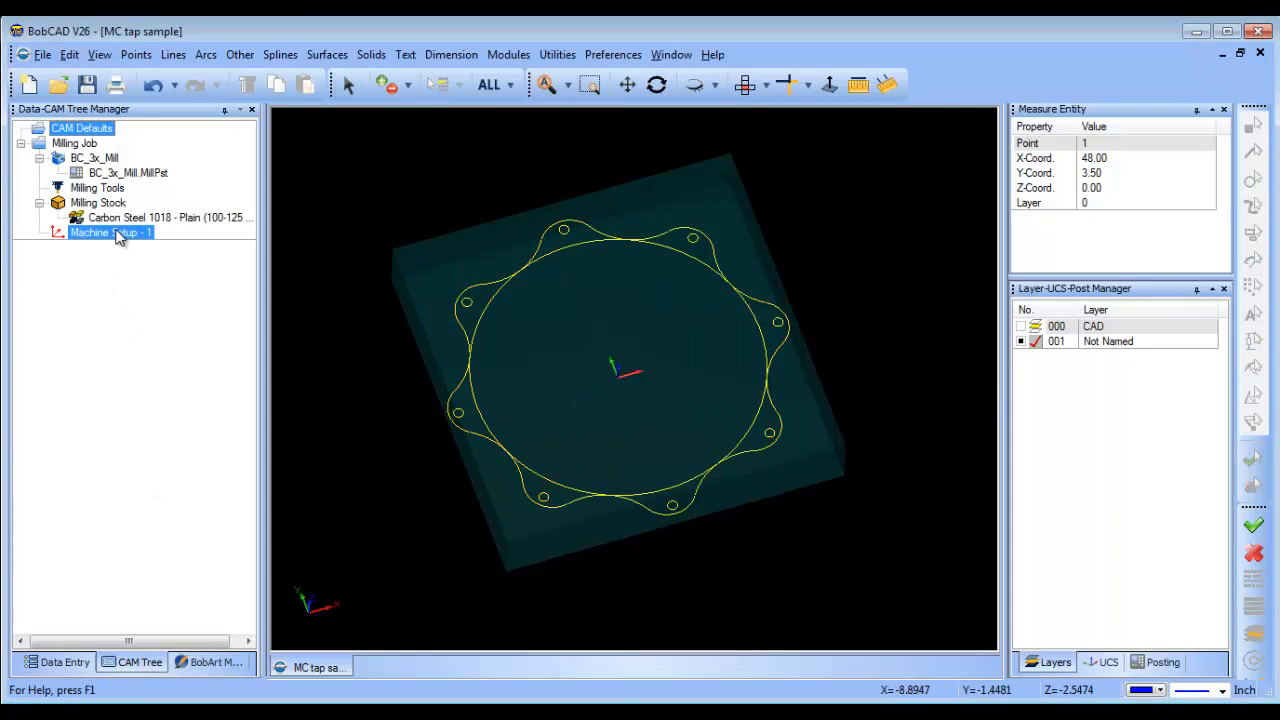
Step: Start a Mill Tap Hole feature on Machine Setup - 1 and select the hole geometry
right_click(90, 232)
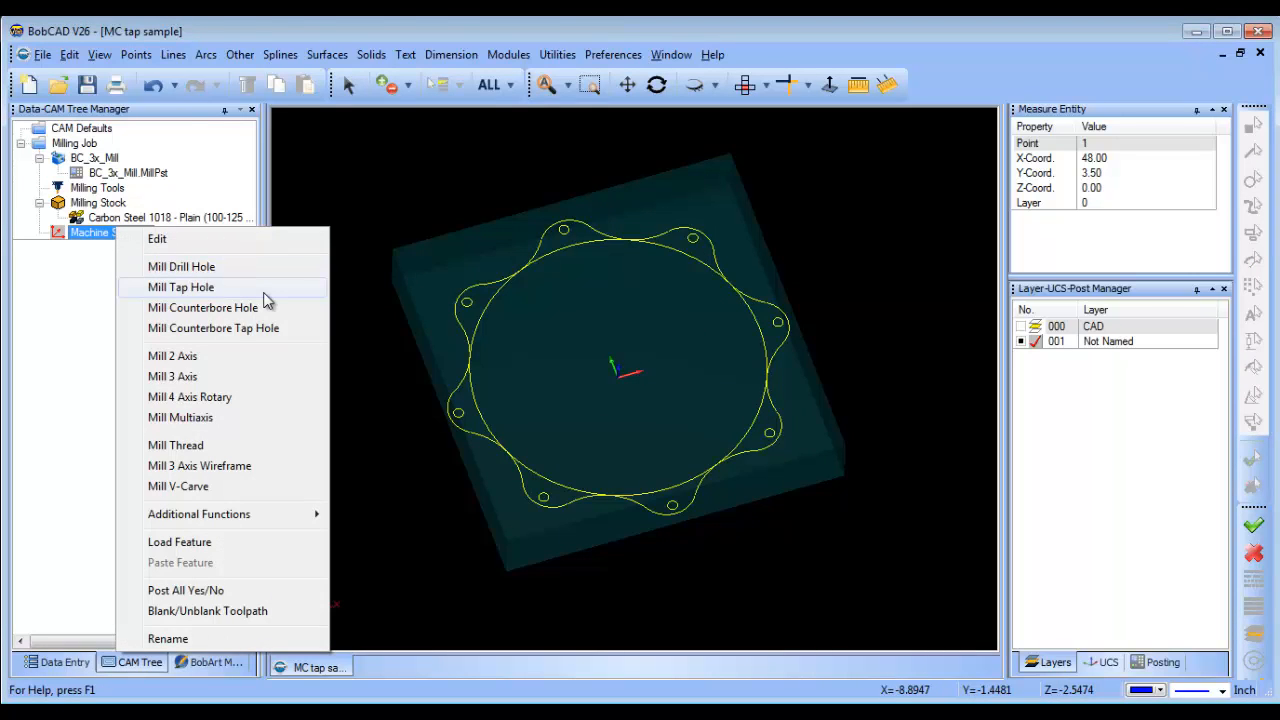
click(180, 287)
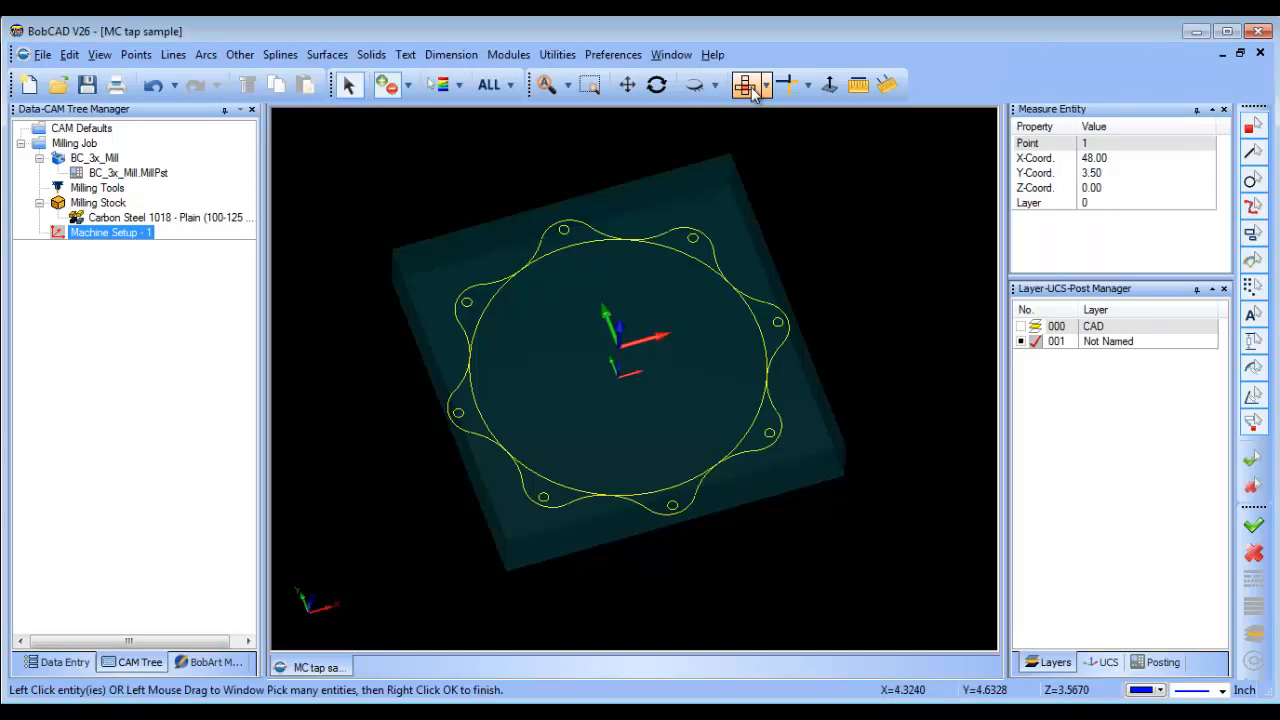
click(497, 84)
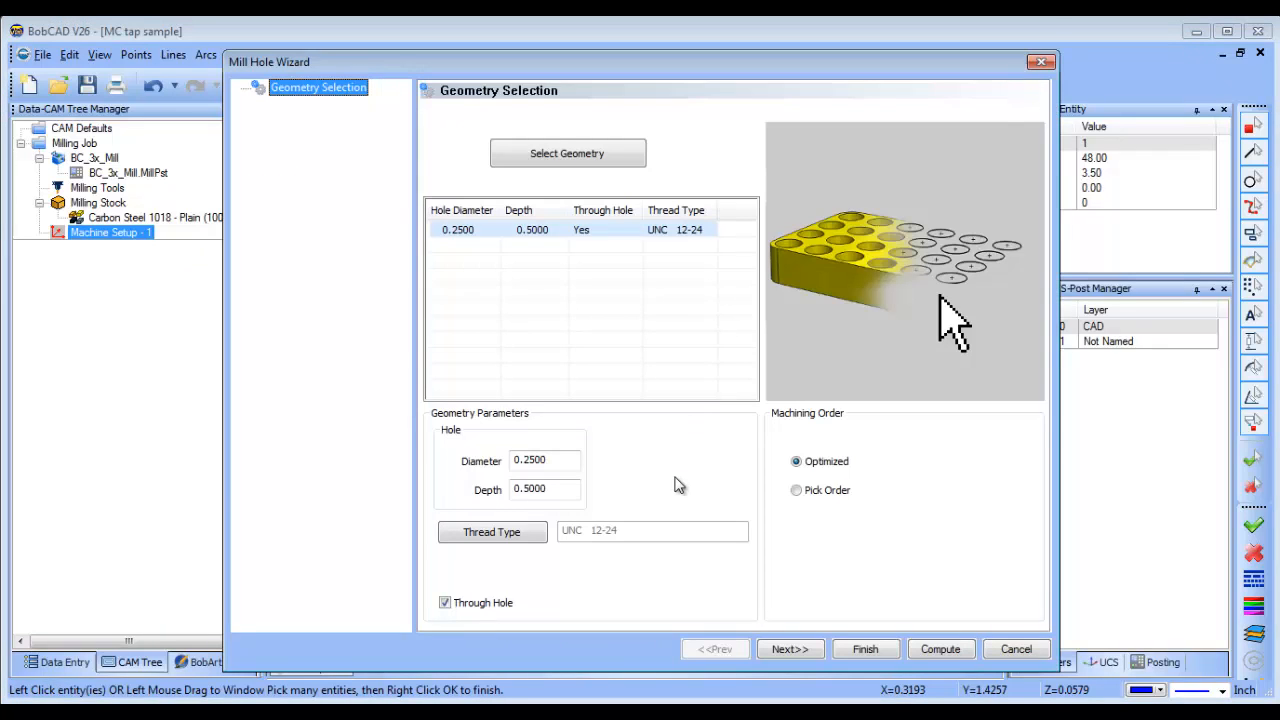
mouse_move(675, 485)
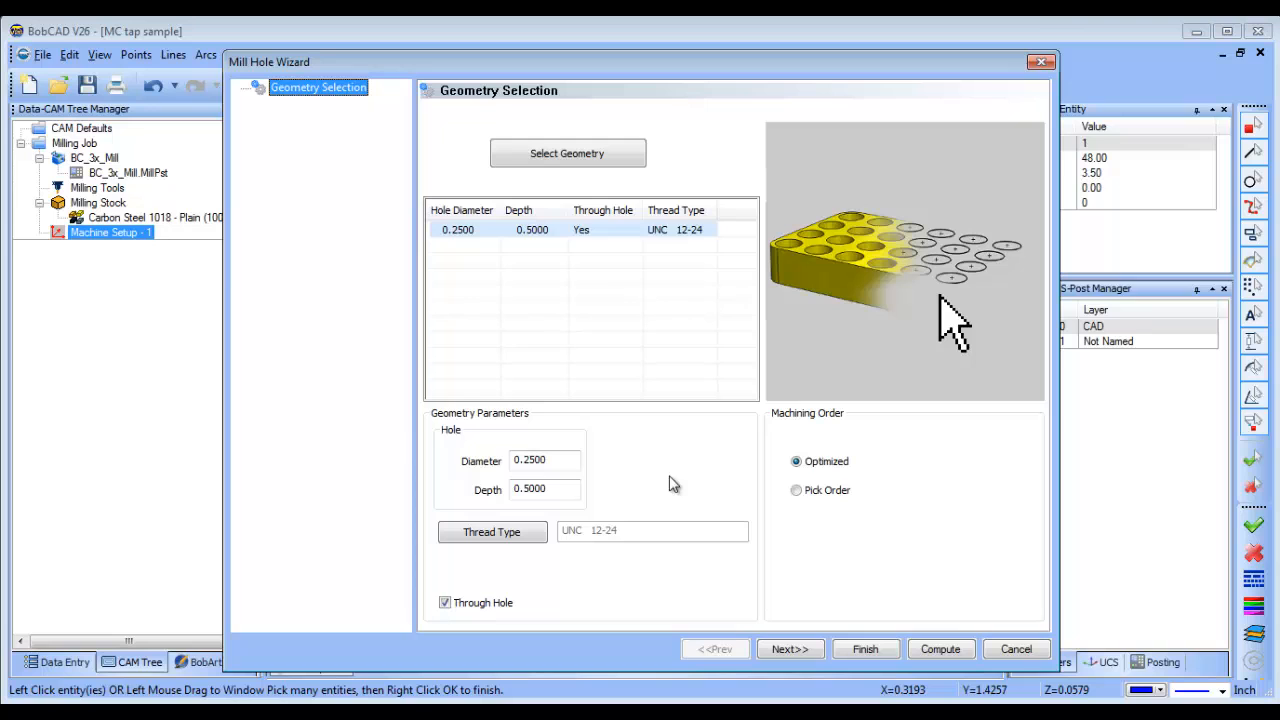
mouse_move(578, 548)
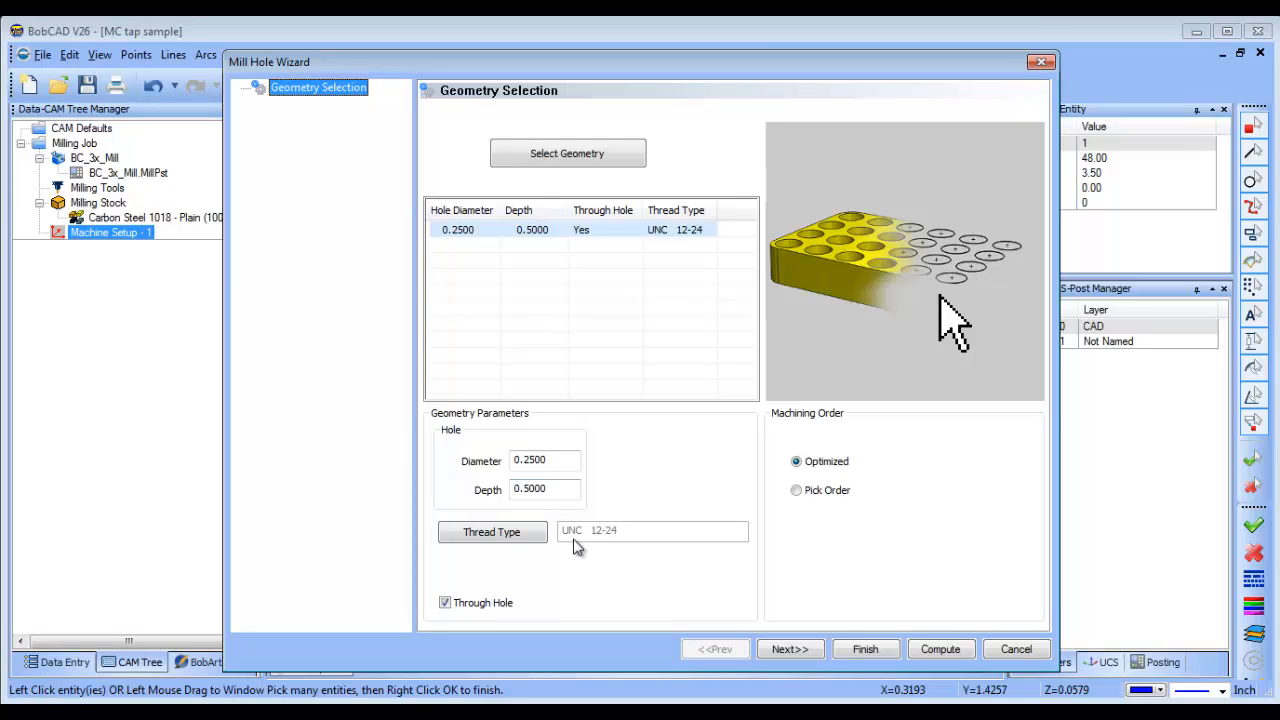
Step: Set the hole's thread type to the custom UNC 1/4 20 from My Group
click(491, 531)
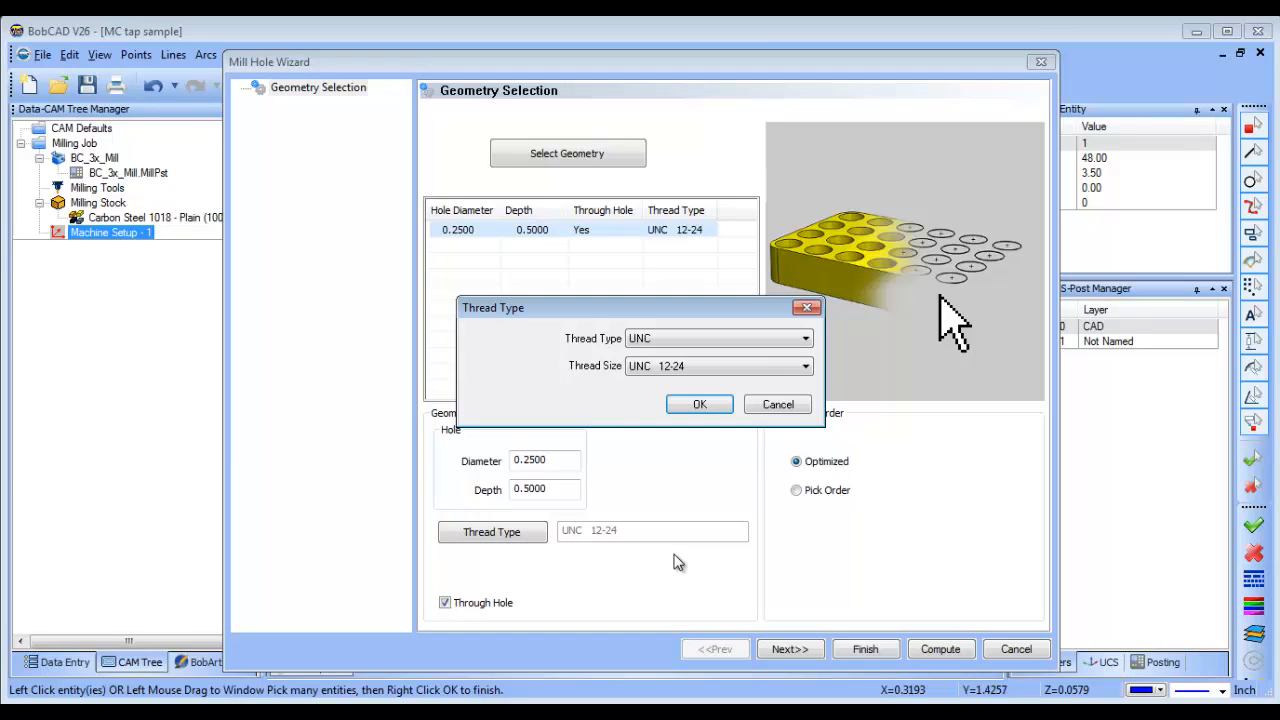
click(804, 338)
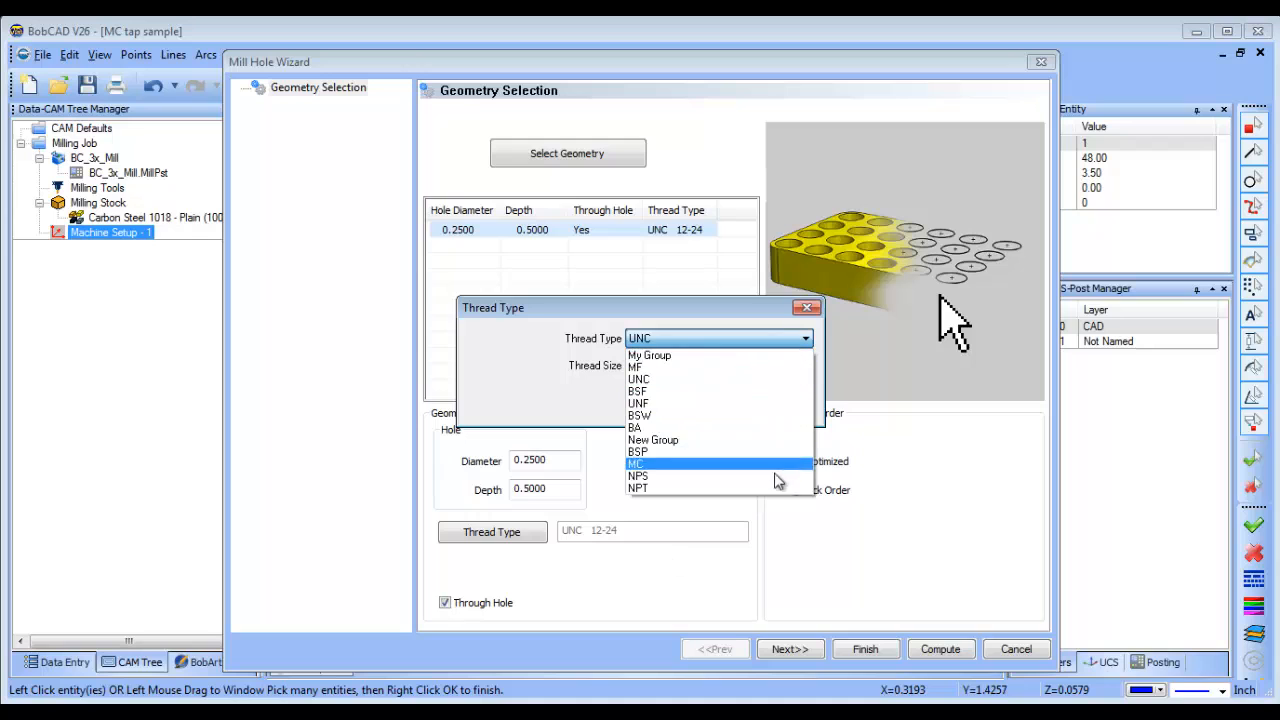
mouse_move(743, 367)
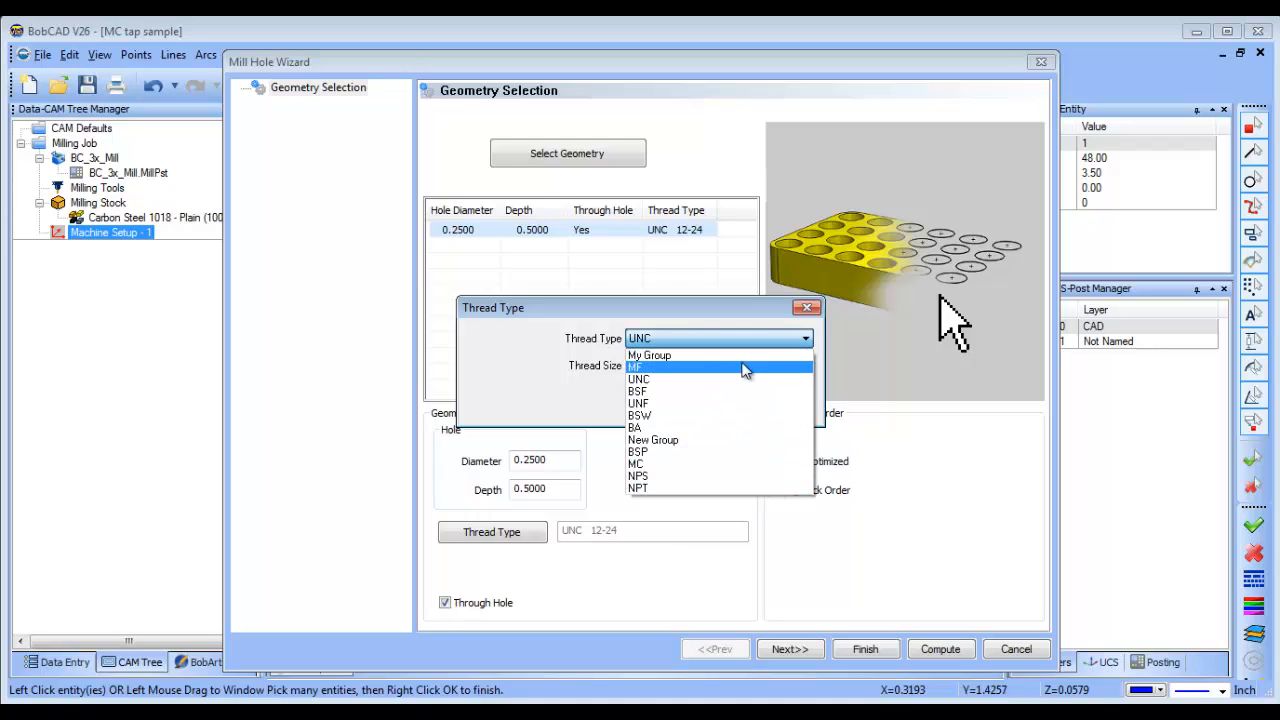
click(649, 355)
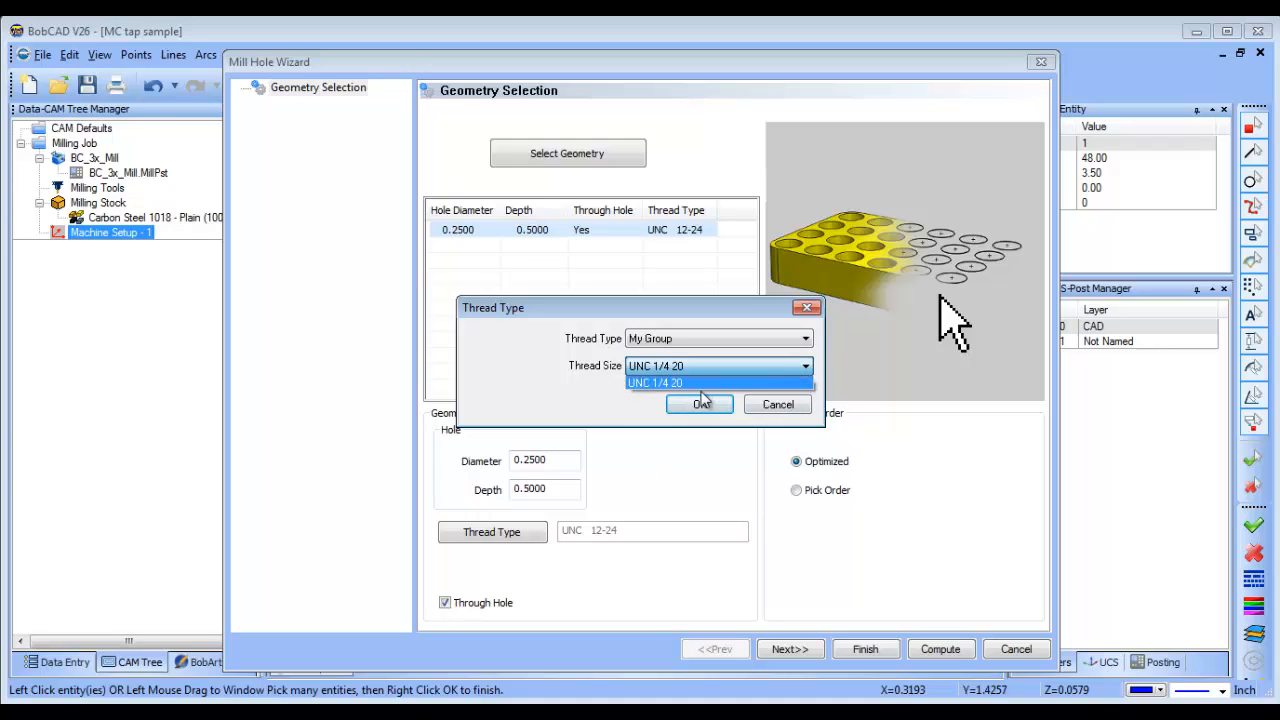
click(699, 404)
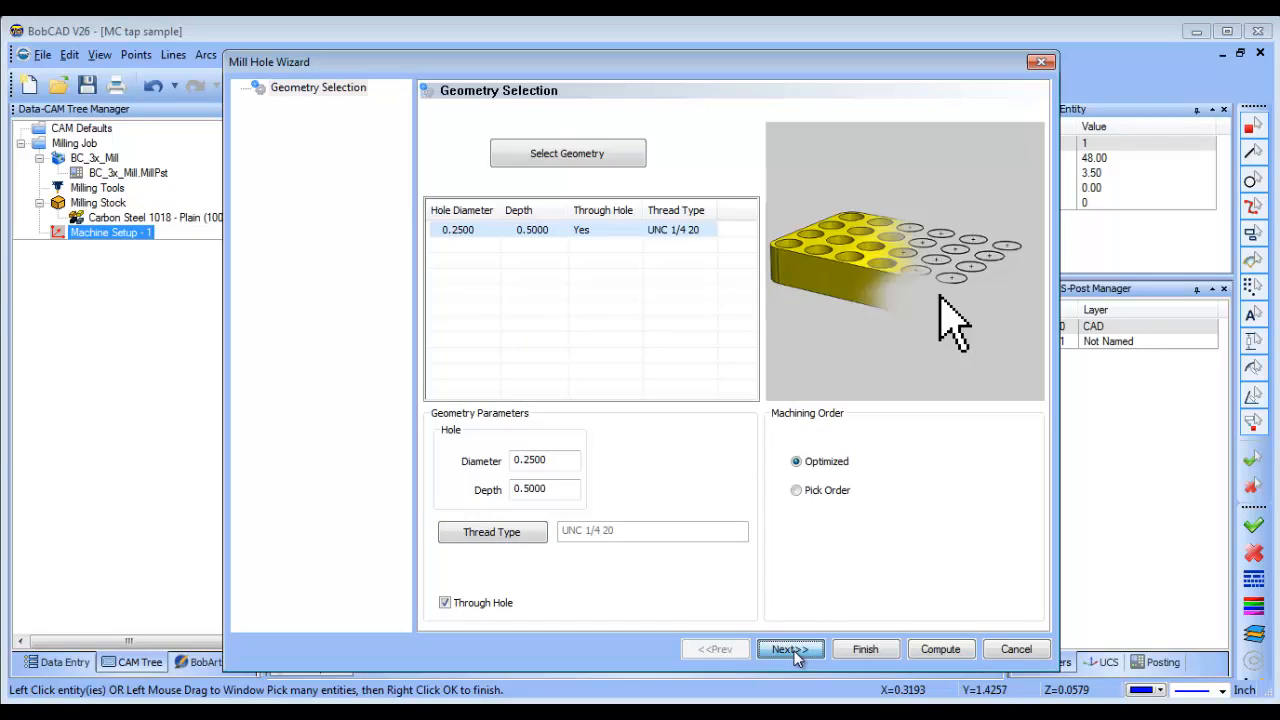
click(790, 649)
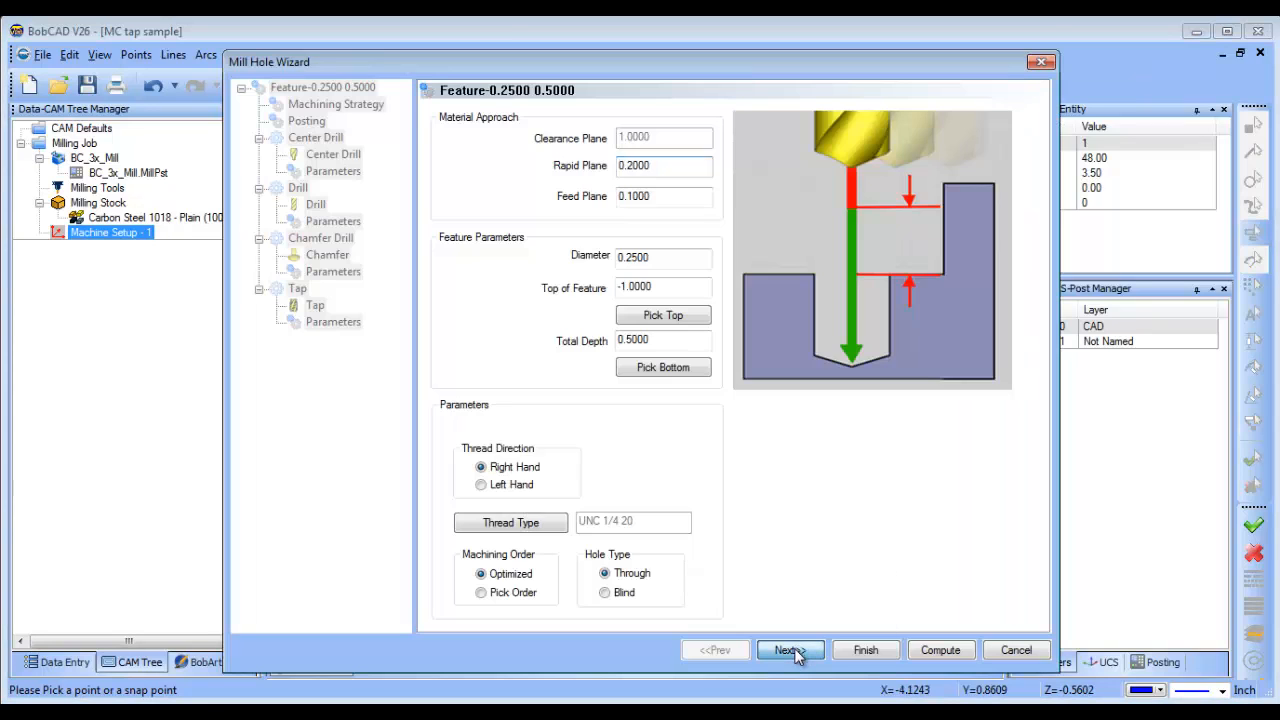
Step: Delete the Chamfer Drill operation, leaving Center Drill, Drill and Tap
click(789, 650)
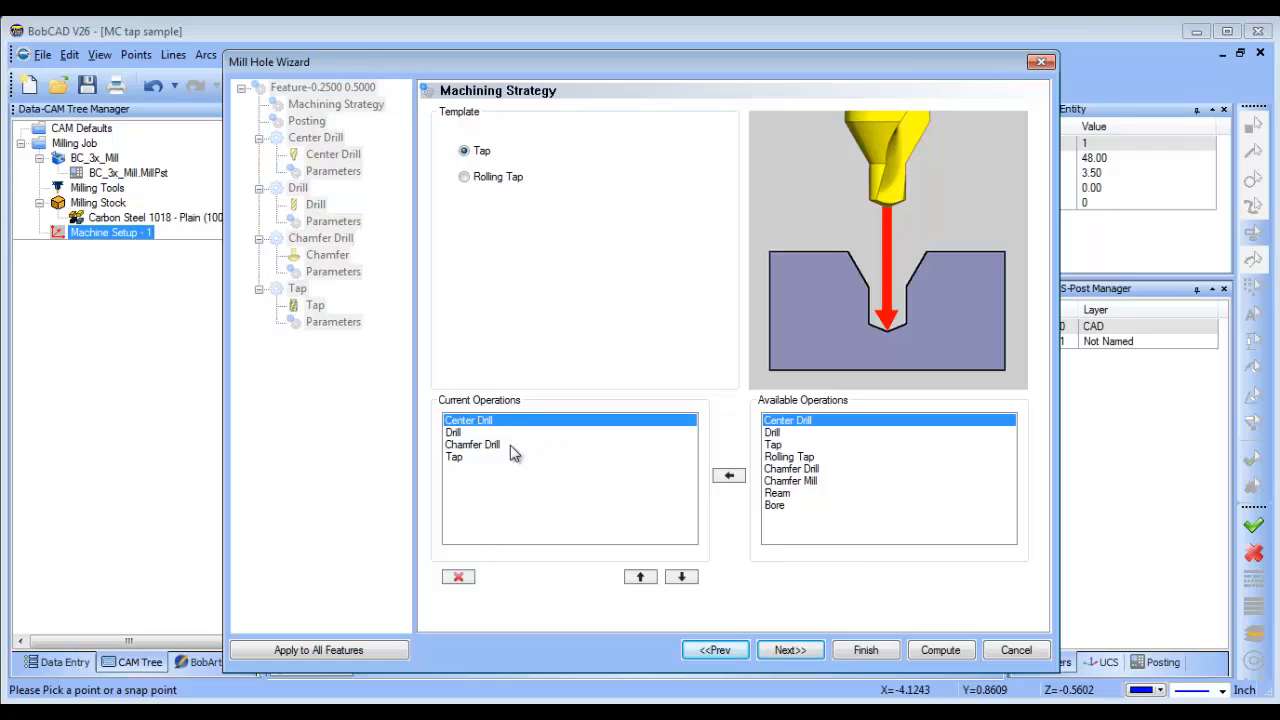
click(472, 444)
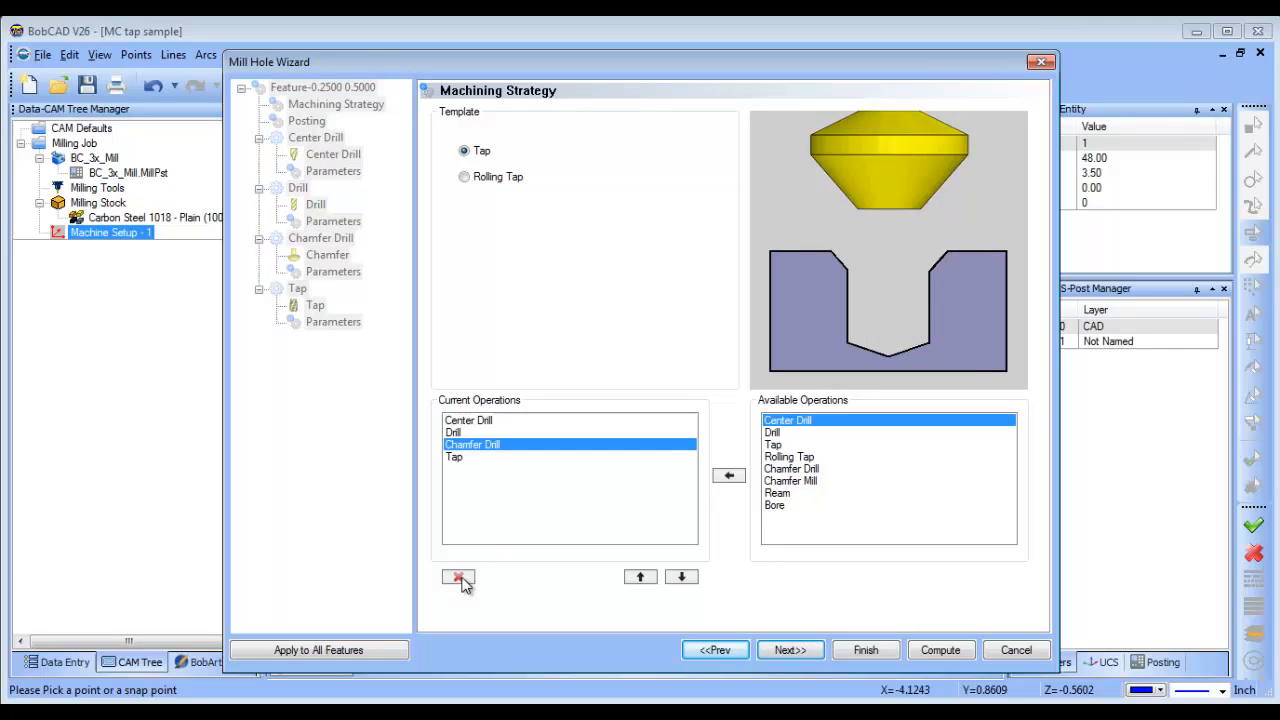
click(458, 577)
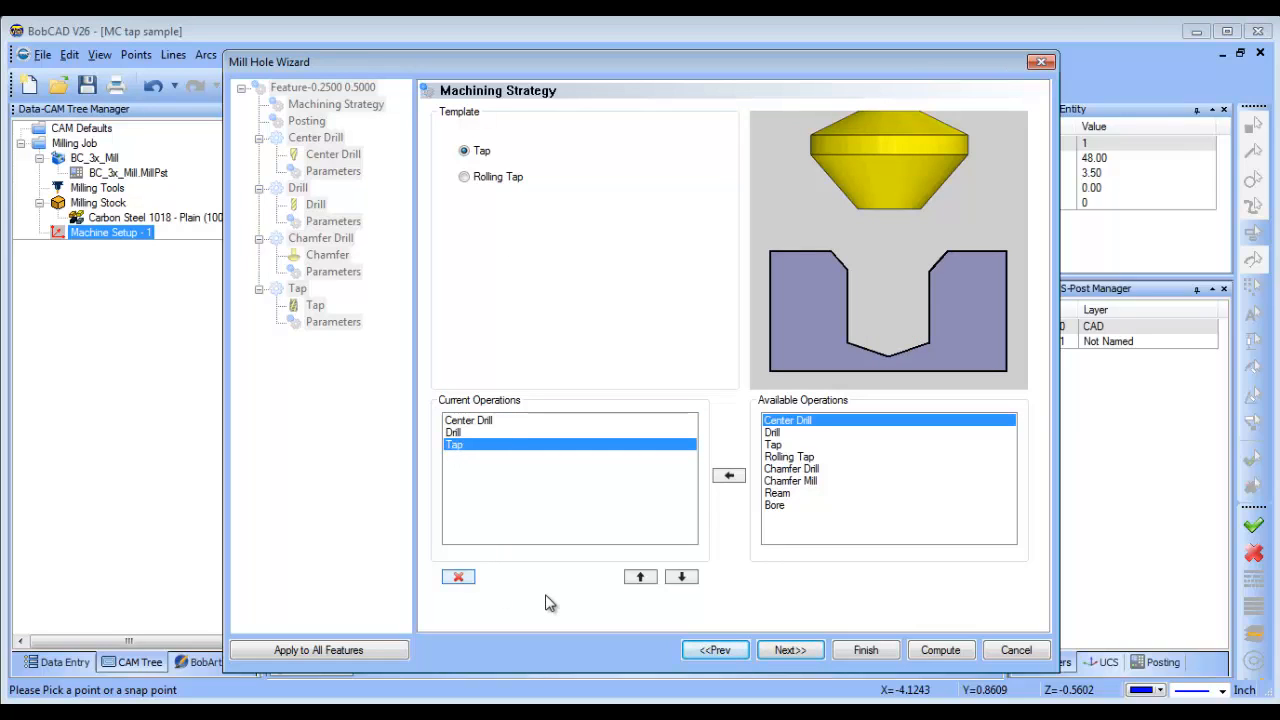
click(789, 650)
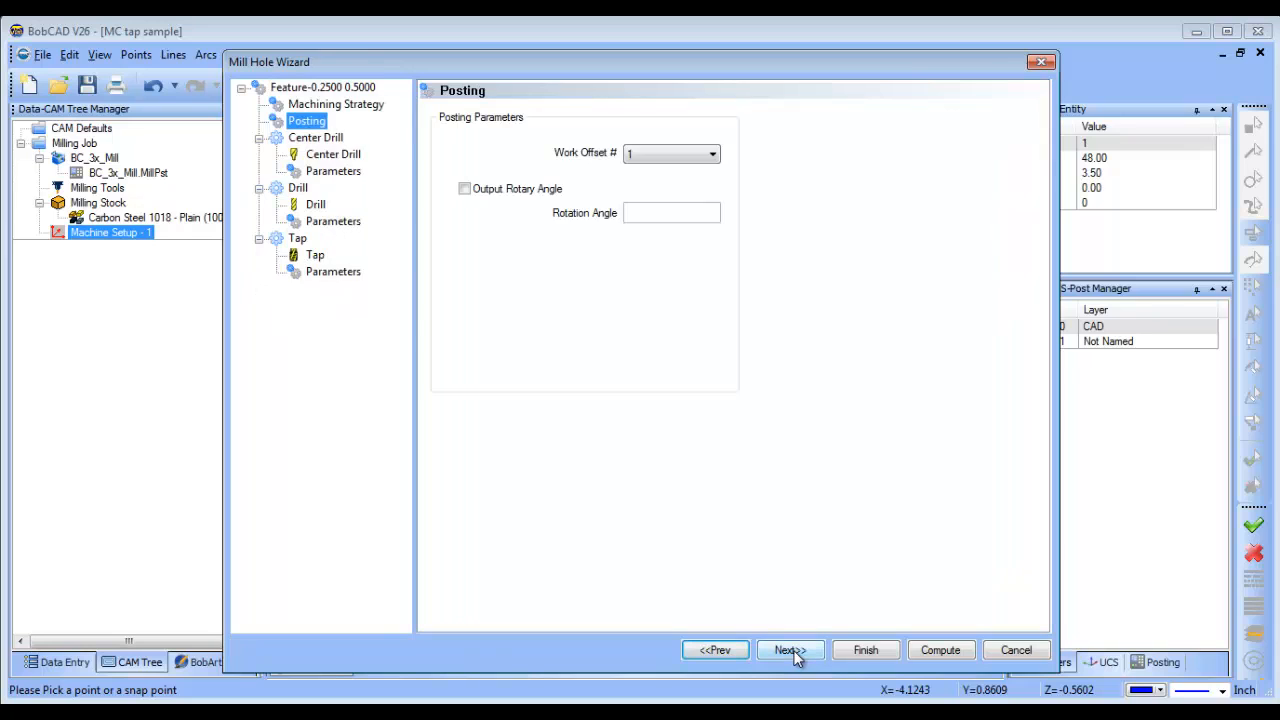
Step: Set the center drill's Center Diameter to .26
click(790, 650)
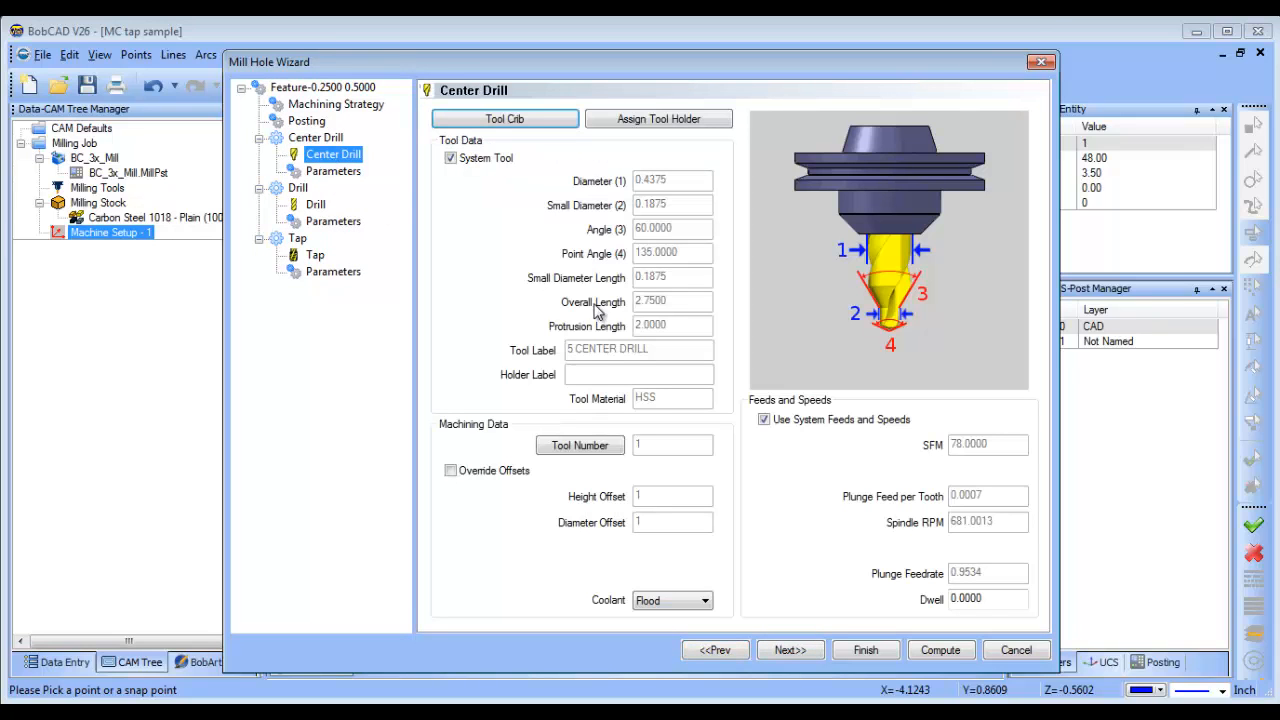
click(333, 170)
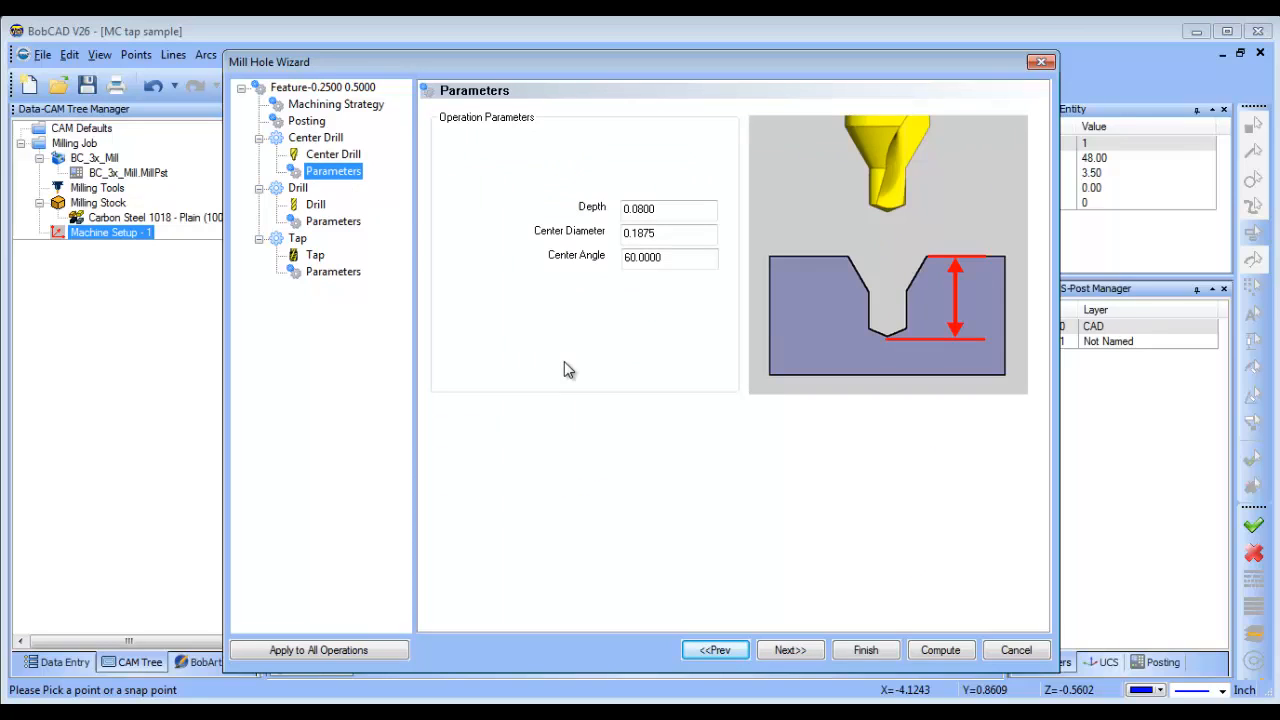
click(668, 231)
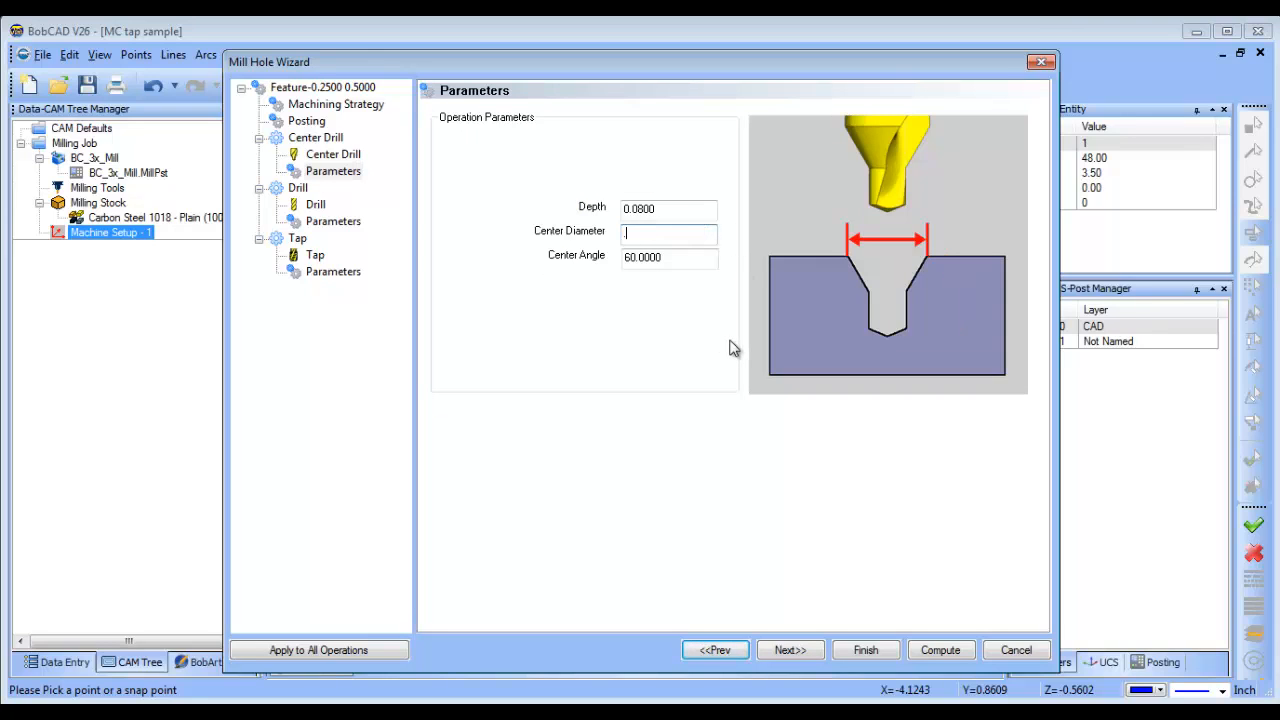
text(.26)
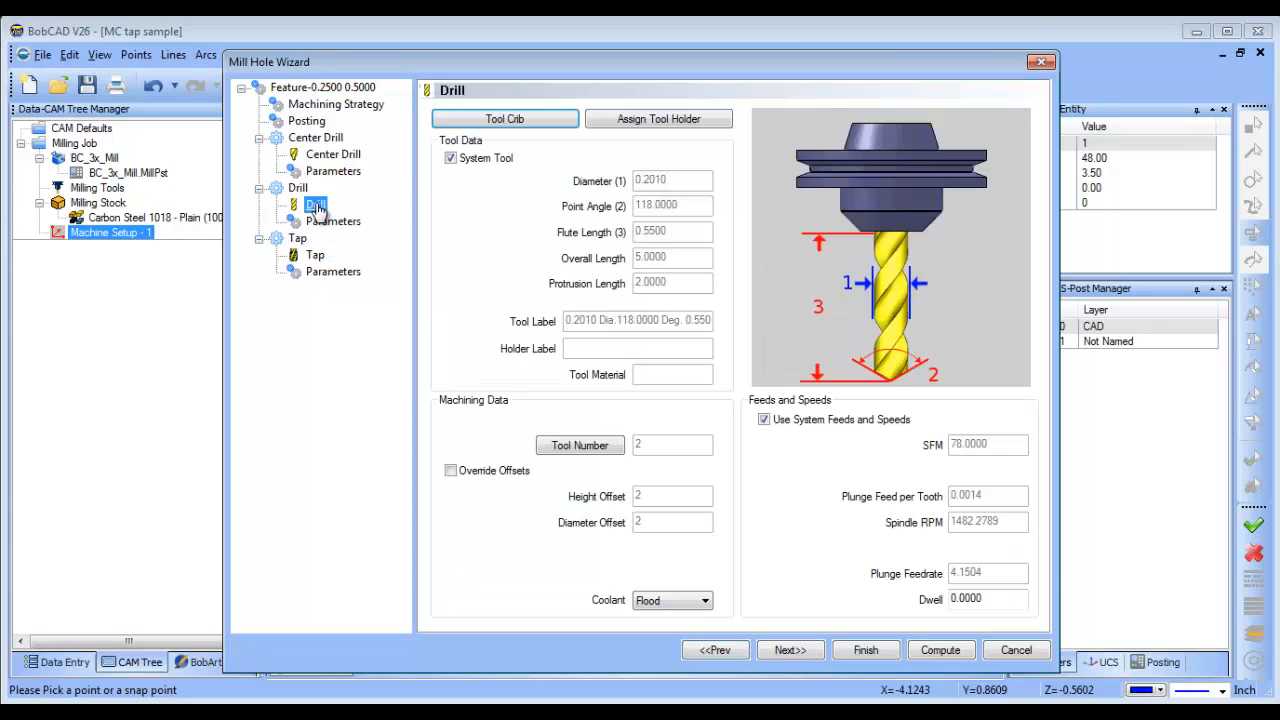
Step: Review the drill and tap tool and parameter pages, then finish the tap hole feature
click(333, 221)
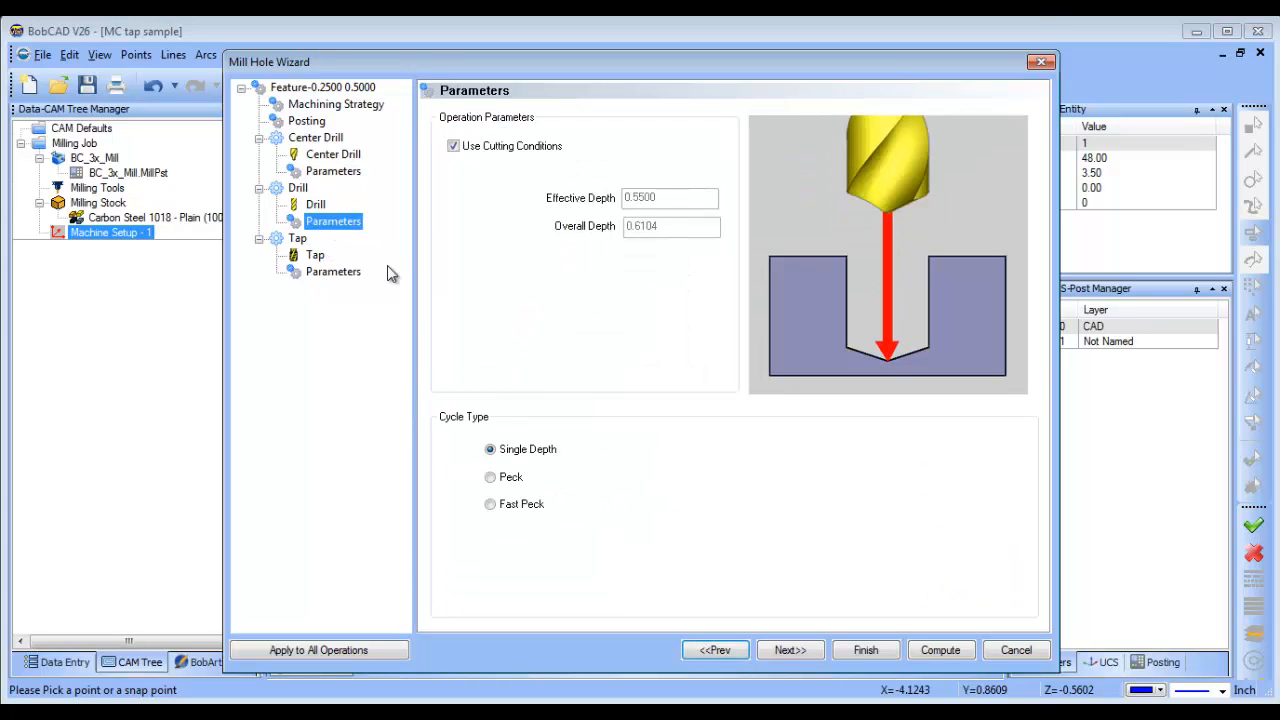
click(315, 254)
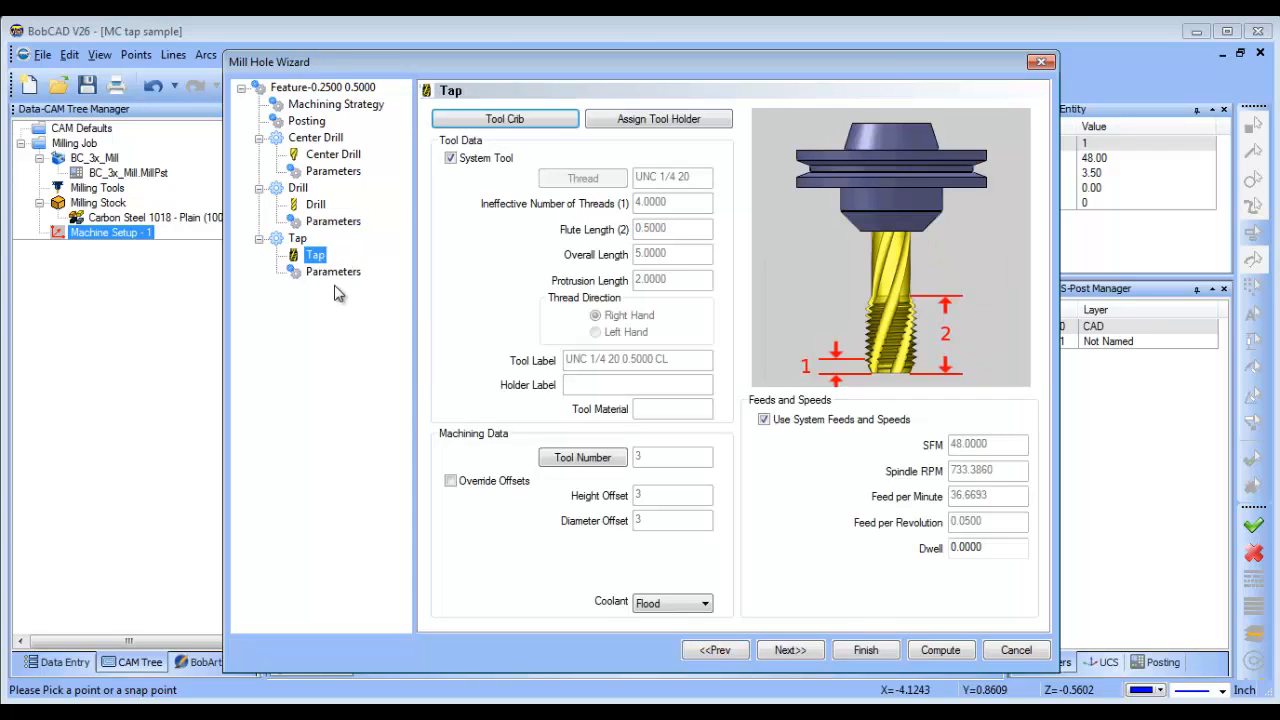
click(333, 271)
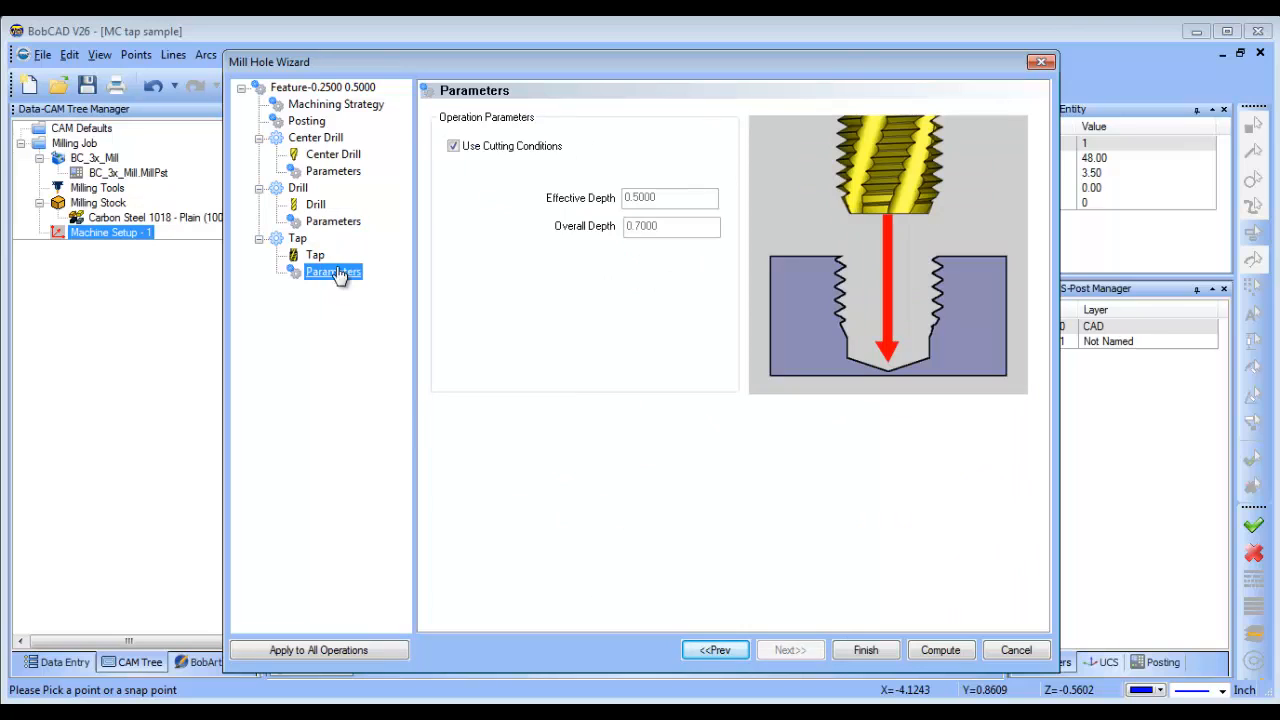
click(315, 255)
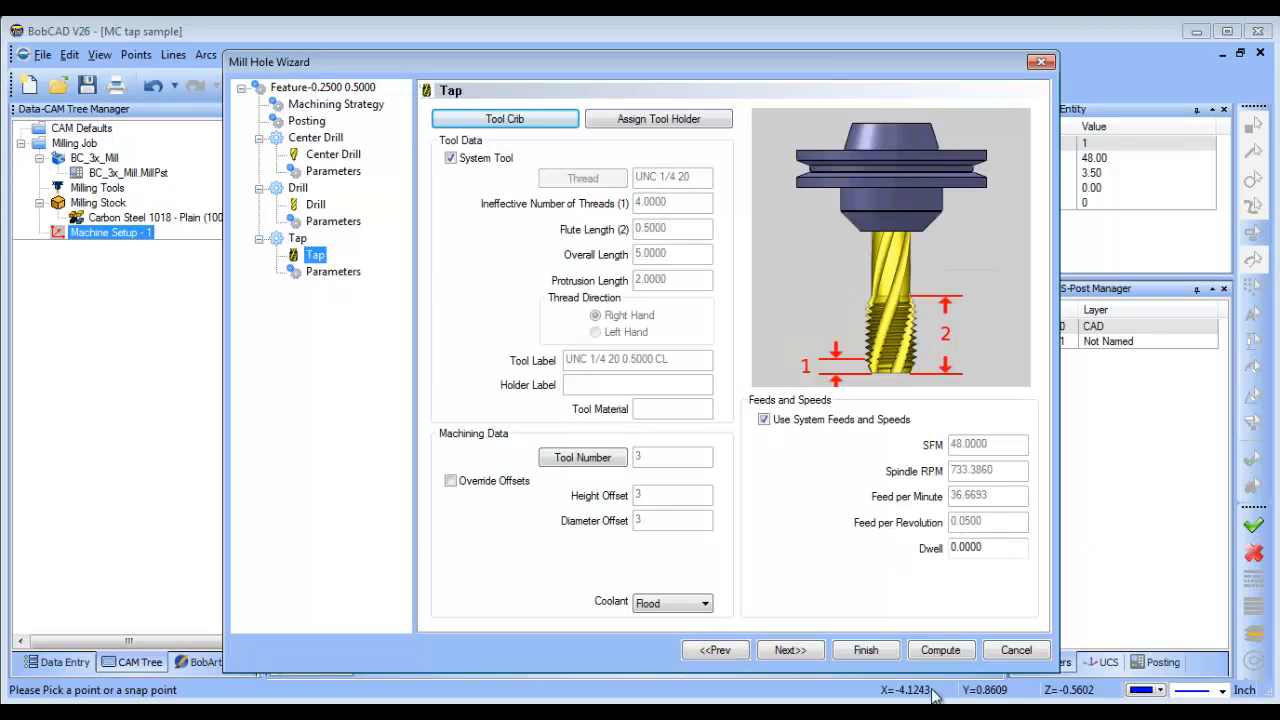
click(865, 650)
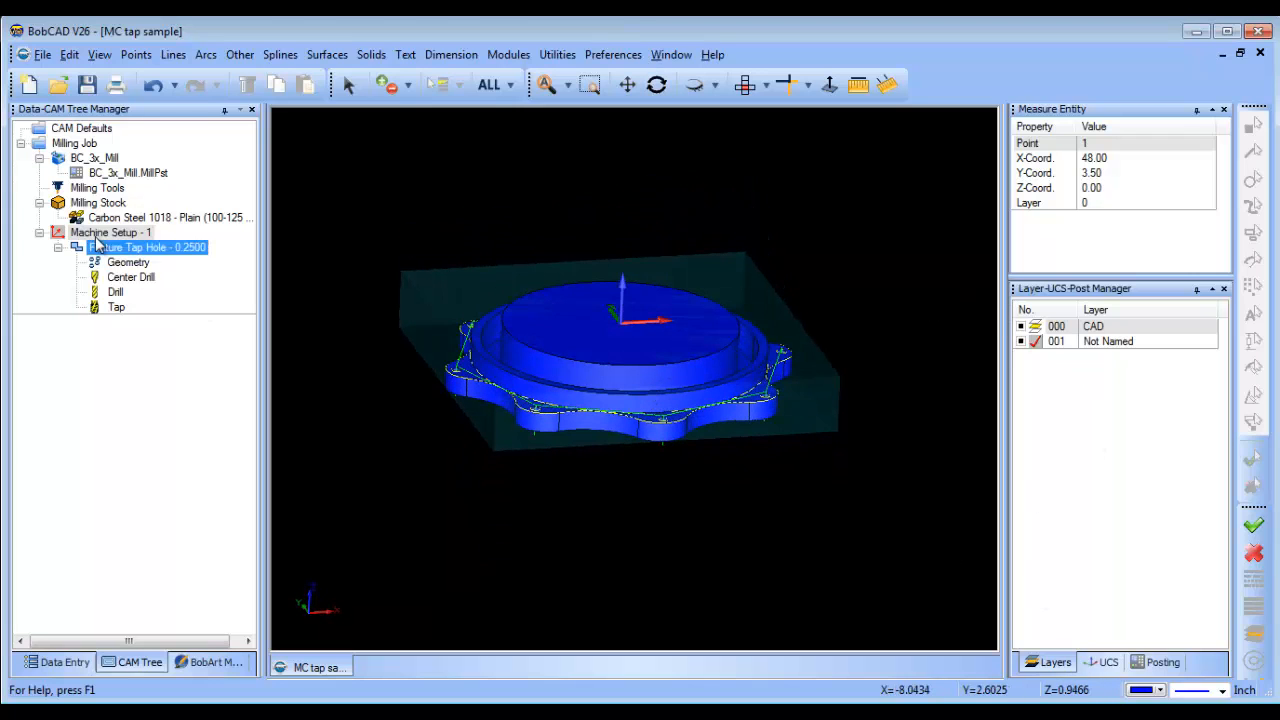
Step: Post the Milling Job from the CAM Tree to generate its G-code
right_click(74, 143)
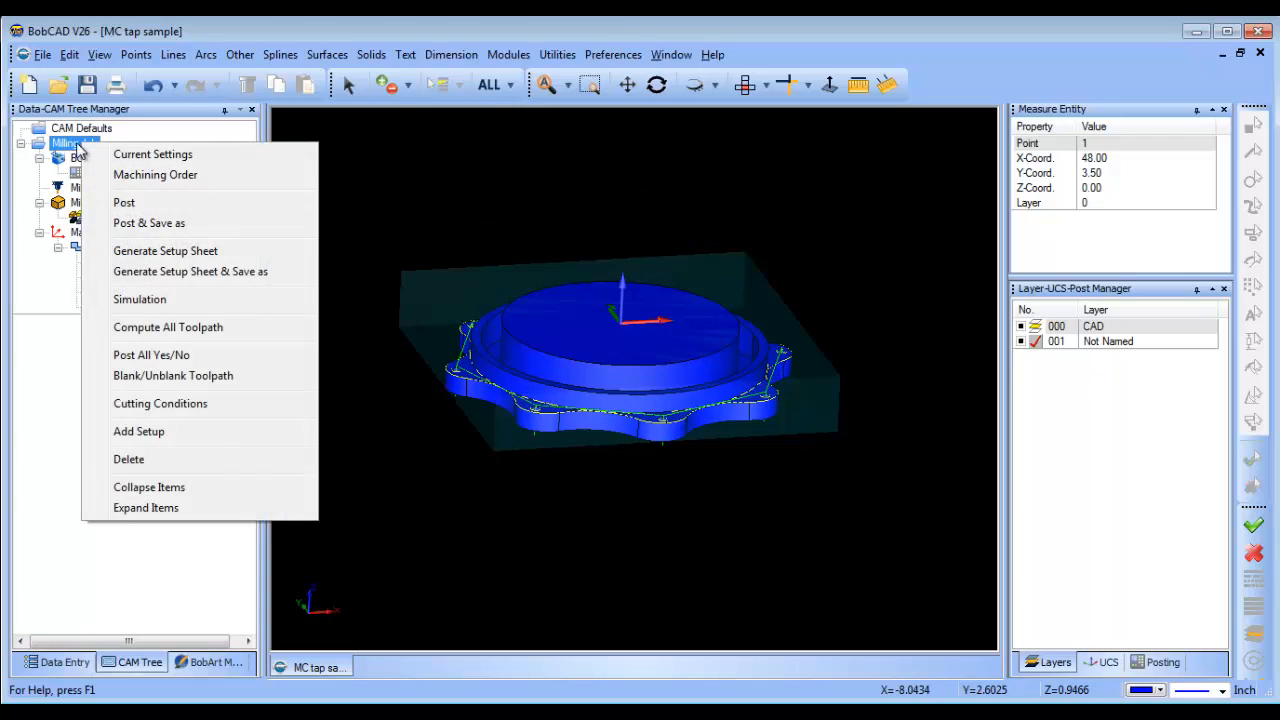
click(124, 202)
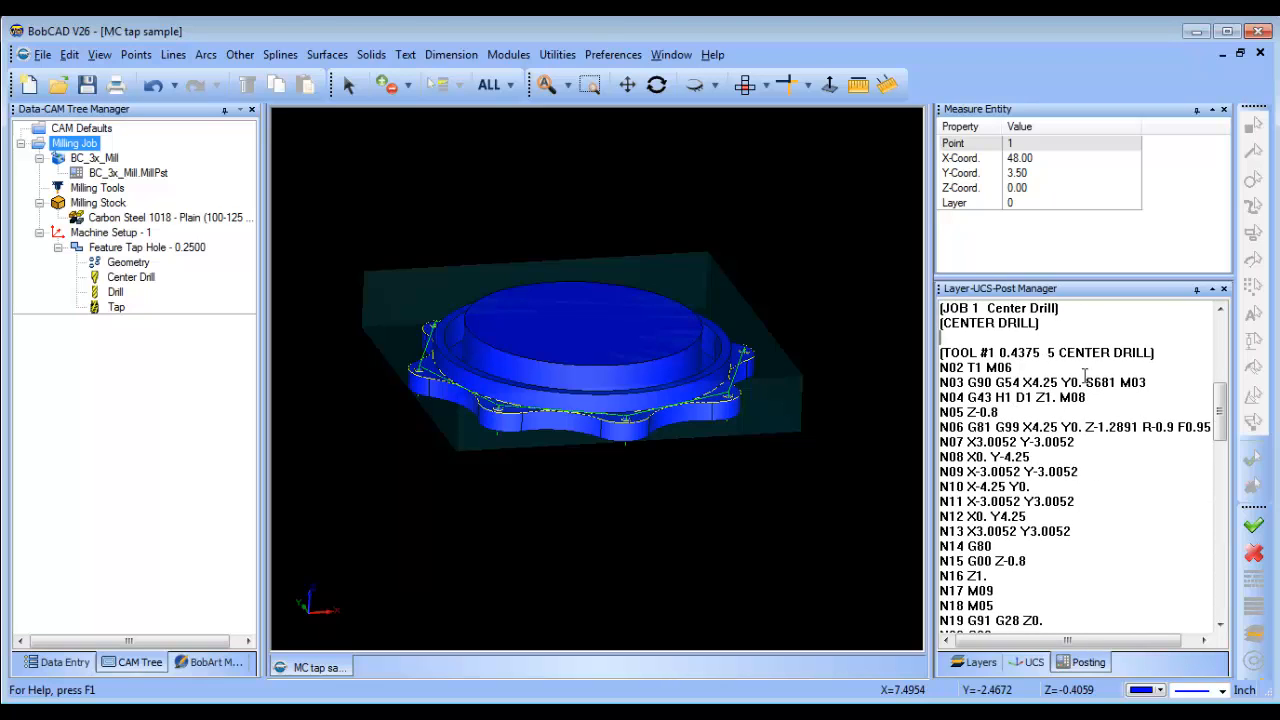
scroll(down, 3)
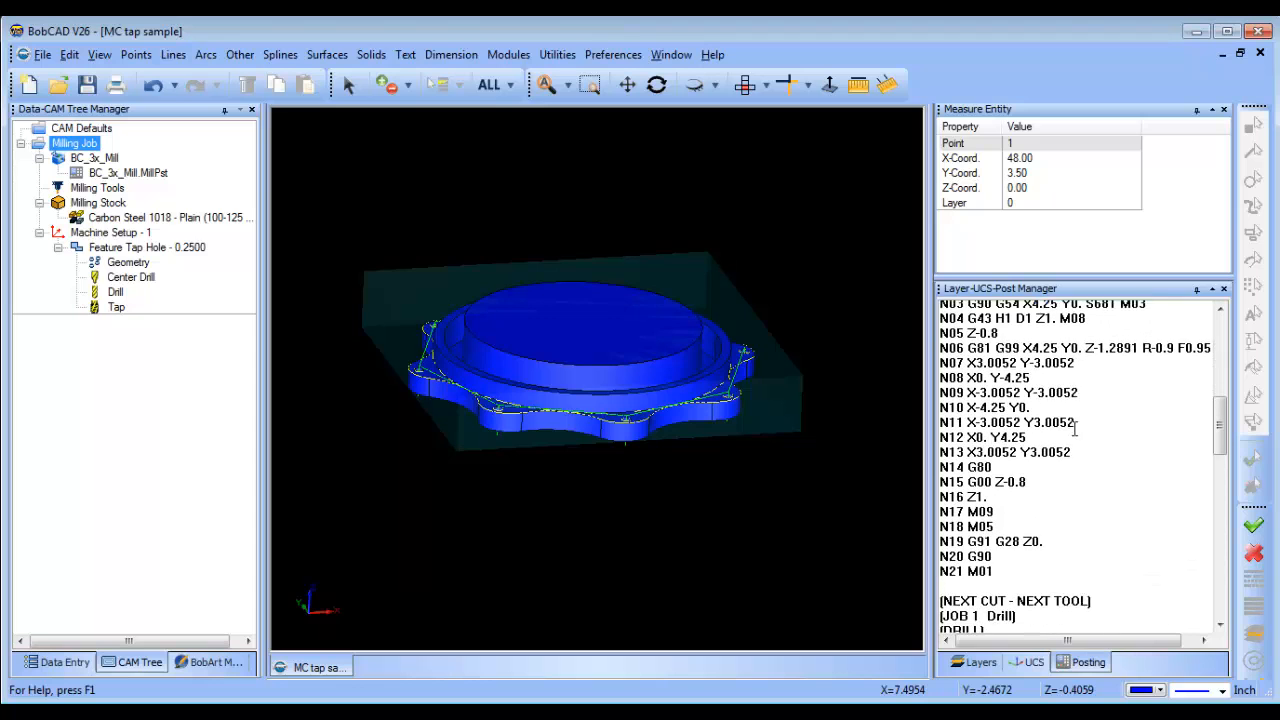
scroll(down, 3)
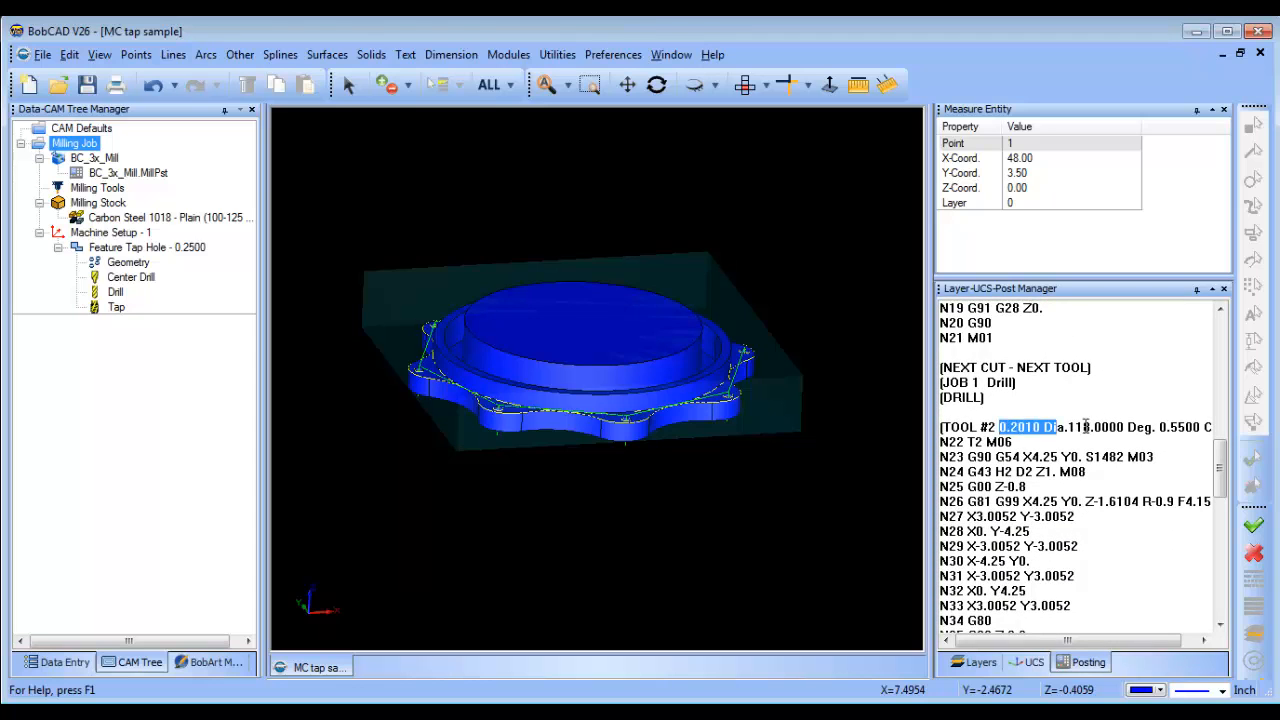
scroll(down, 3)
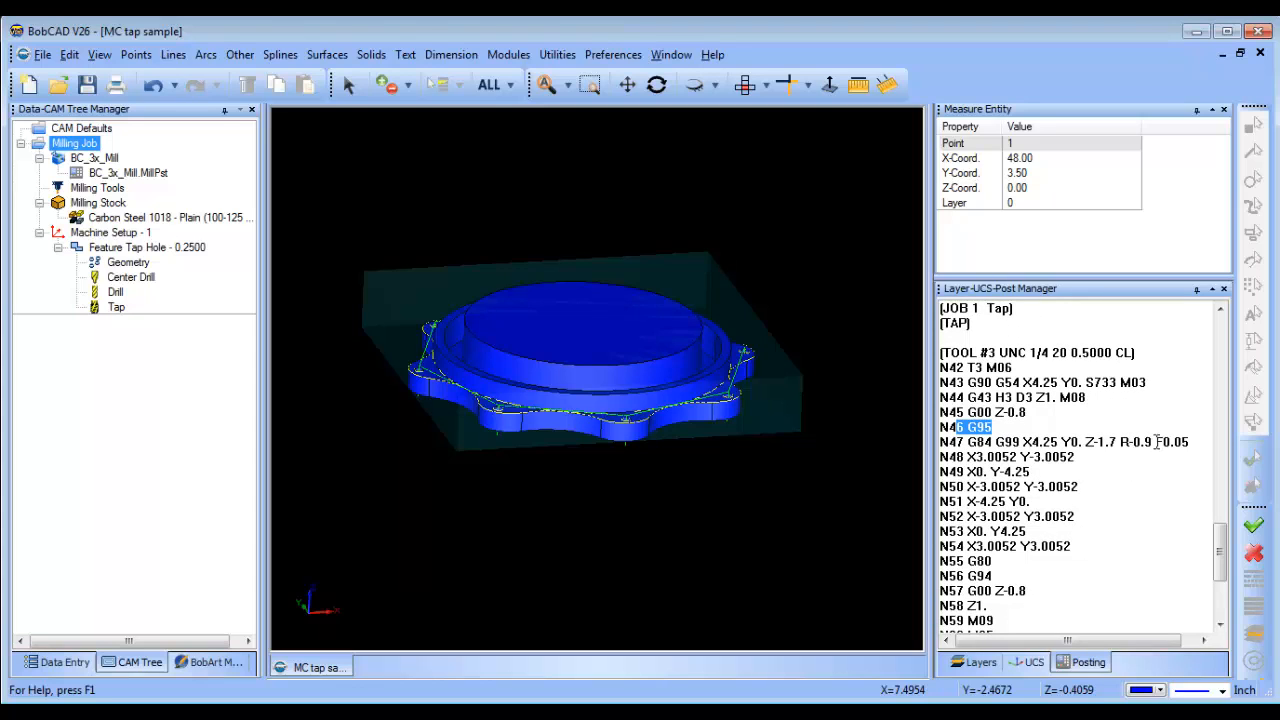
scroll(down, 3)
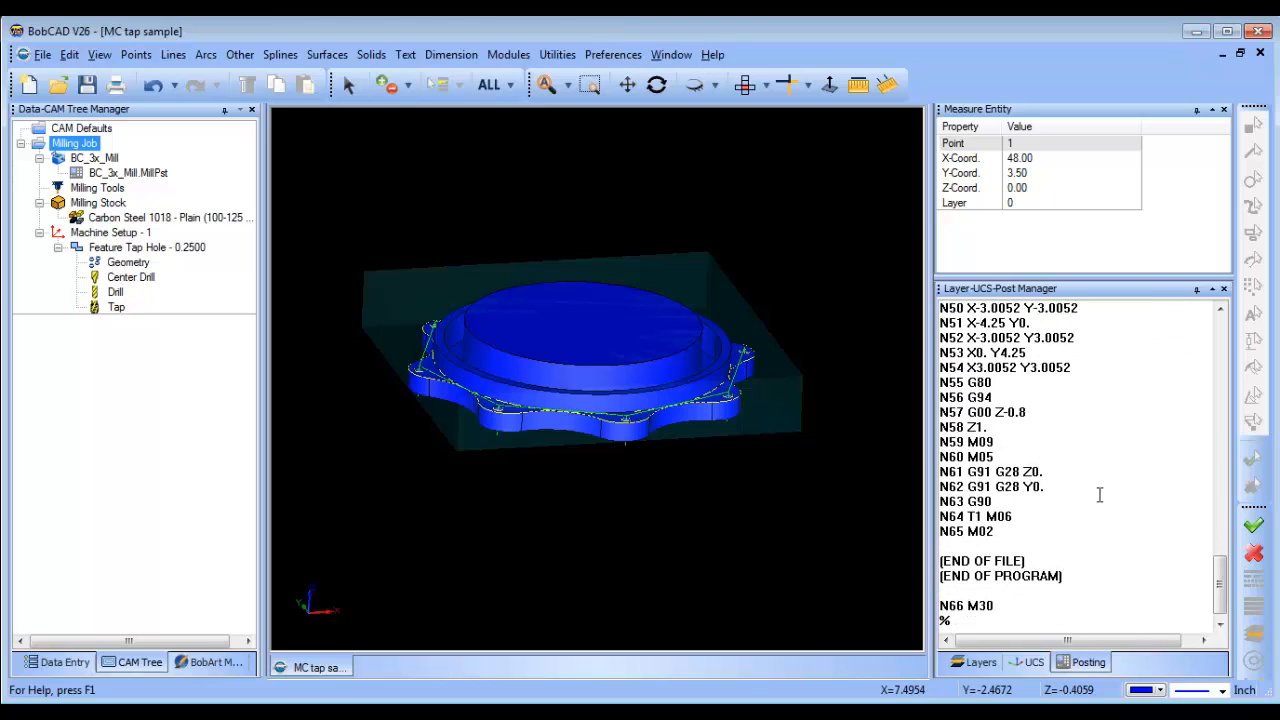